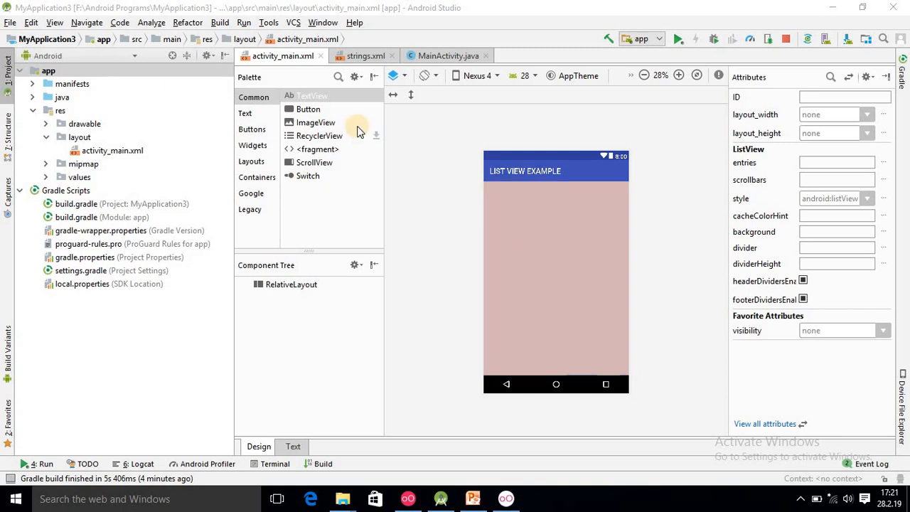
mouse_move(307, 108)
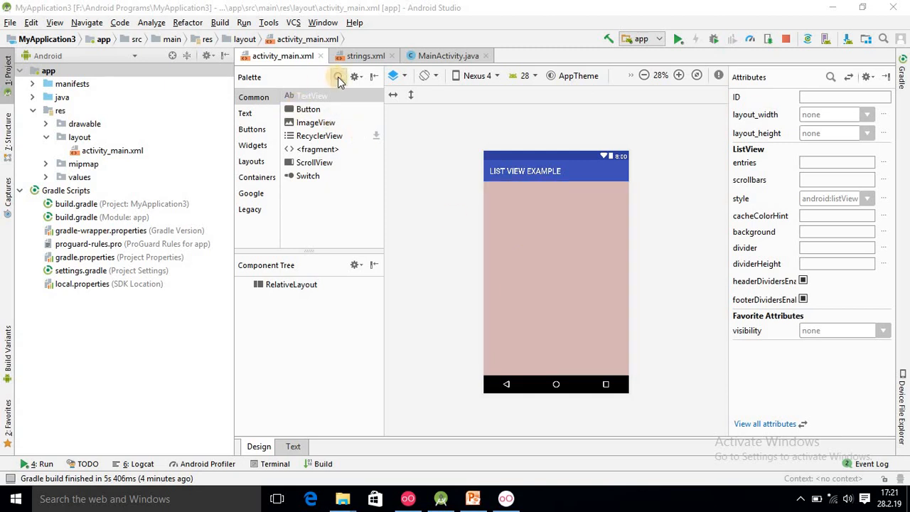
- Add a ListView from the Palette and shorten it to about 265dp tall
type("li")
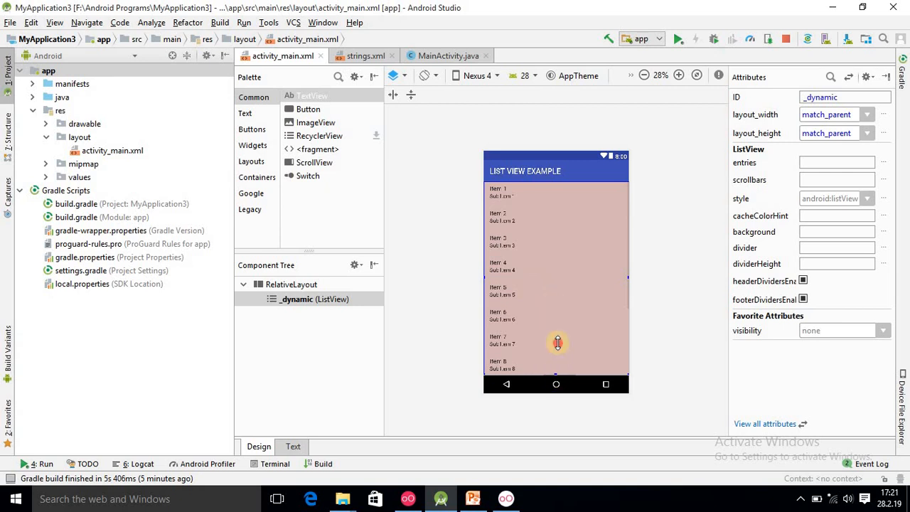
left_click_drag(557, 342, 557, 283)
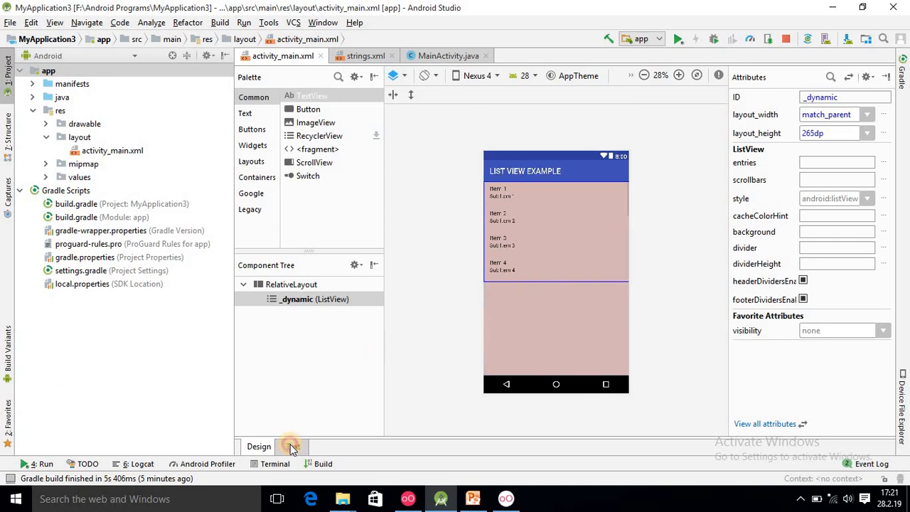
- In the XML source, give the ListView id list and a background attribute #000000
left_click(293, 447)
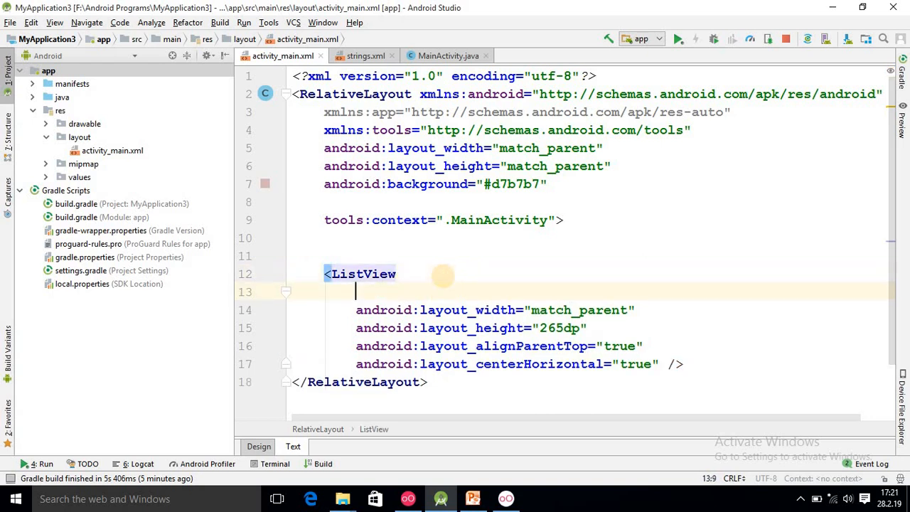
type("android:id=\"@+id/")
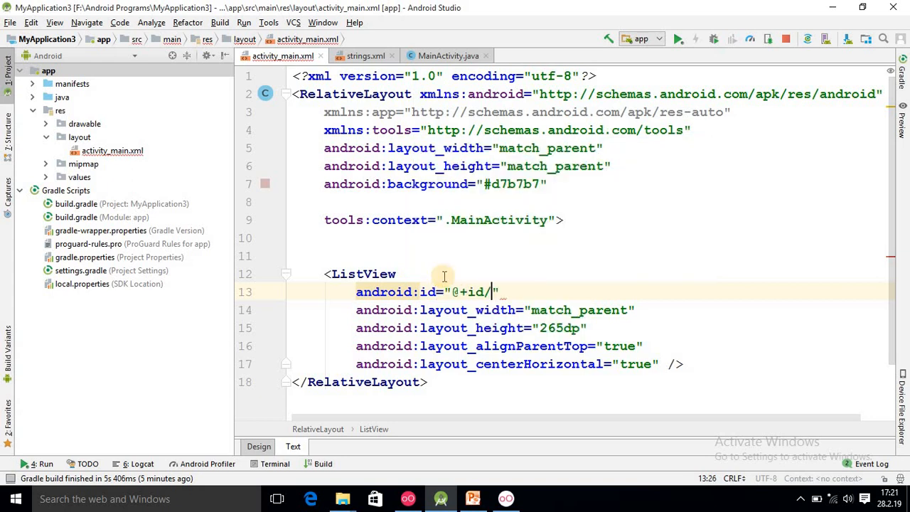
type("list")
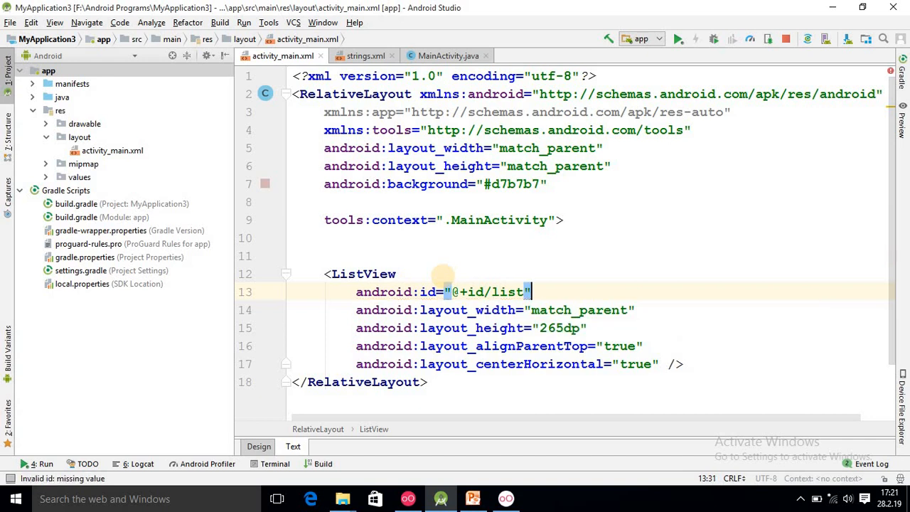
type("a")
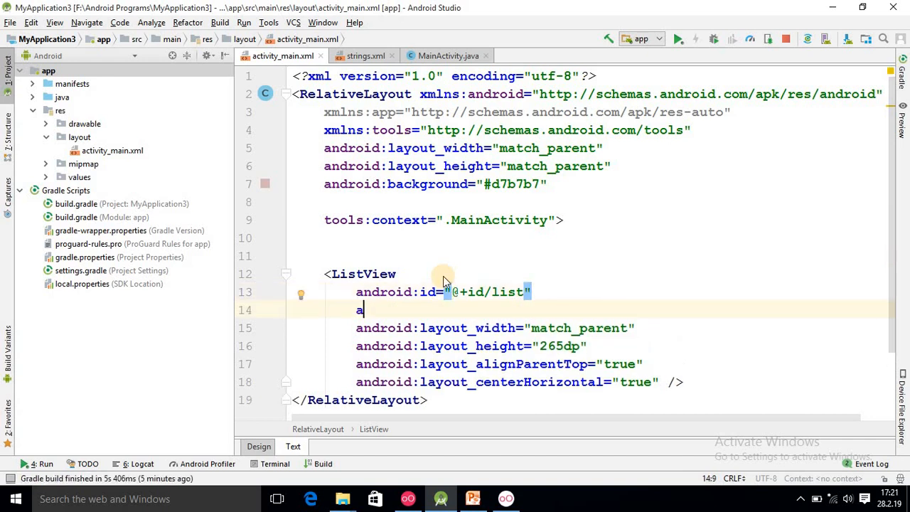
type("ndroid:")
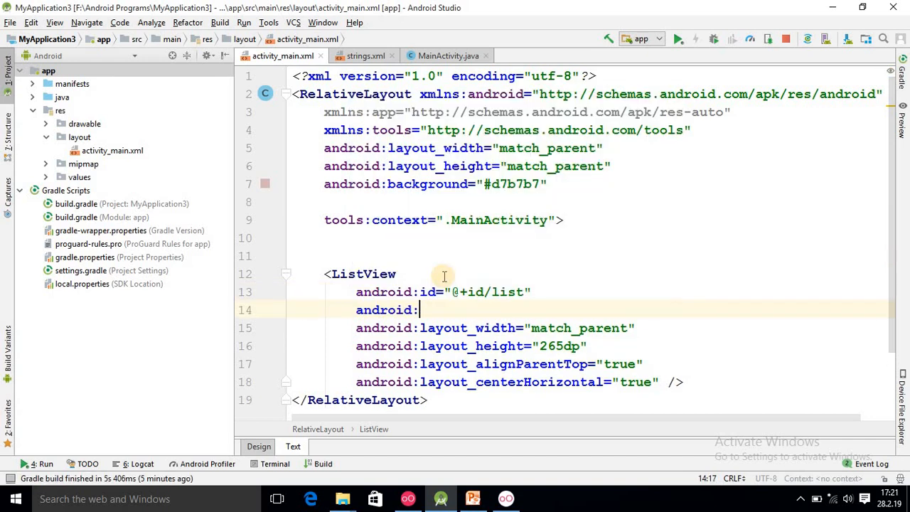
type("background=\"#")
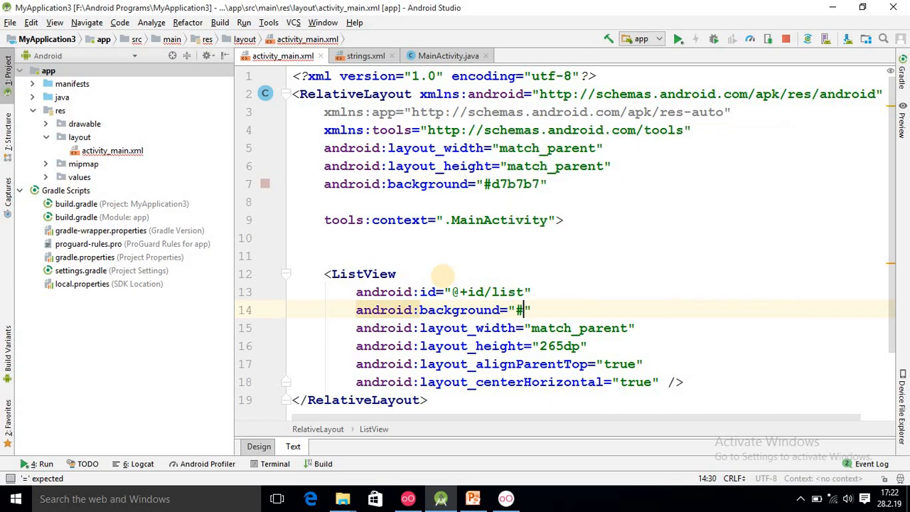
type("000000")
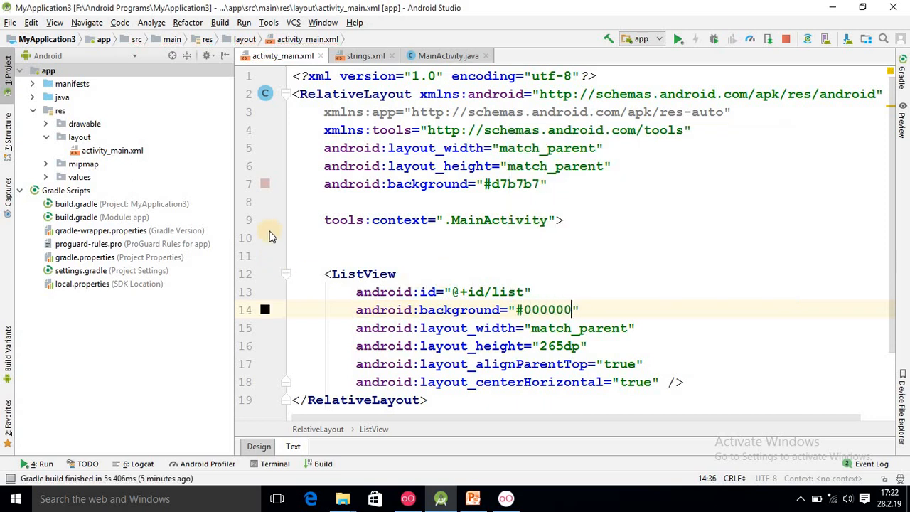
- Pick a deep blue (2E39B6) for the background in the colour chooser
left_click(265, 310)
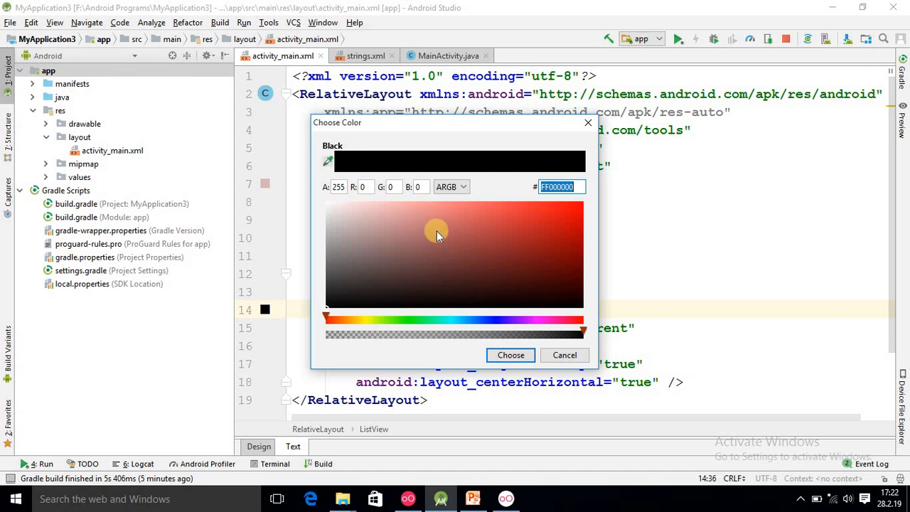
mouse_move(415, 216)
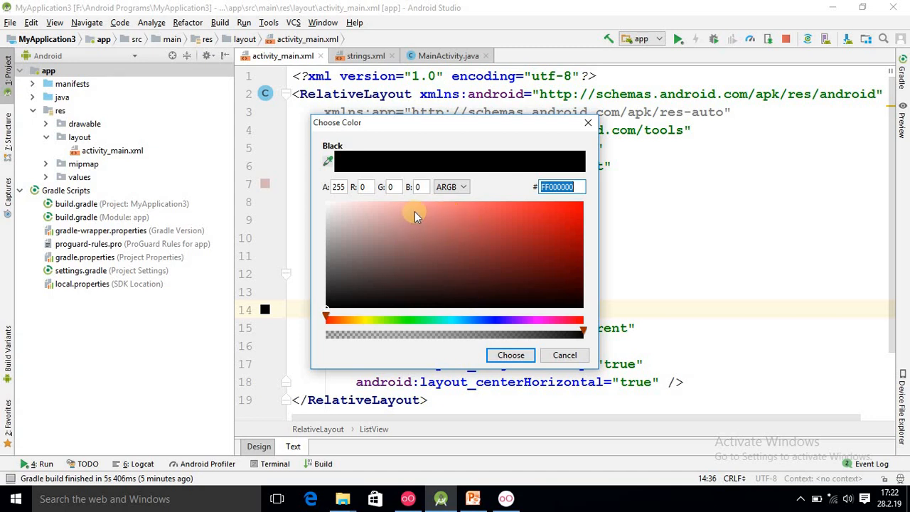
mouse_move(352, 235)
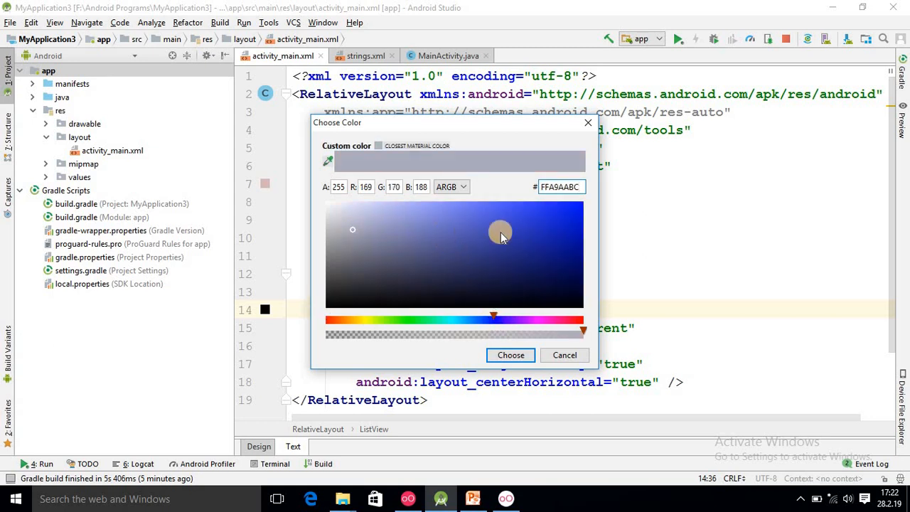
left_click(517, 232)
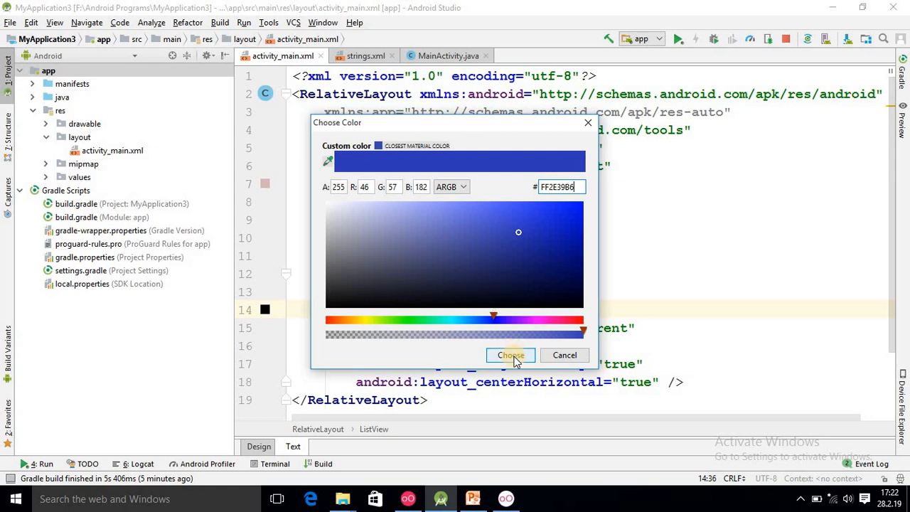
- Confirm the blue background, then add a divider attribute coloured red #e41d1d
left_click(510, 355)
type("an")
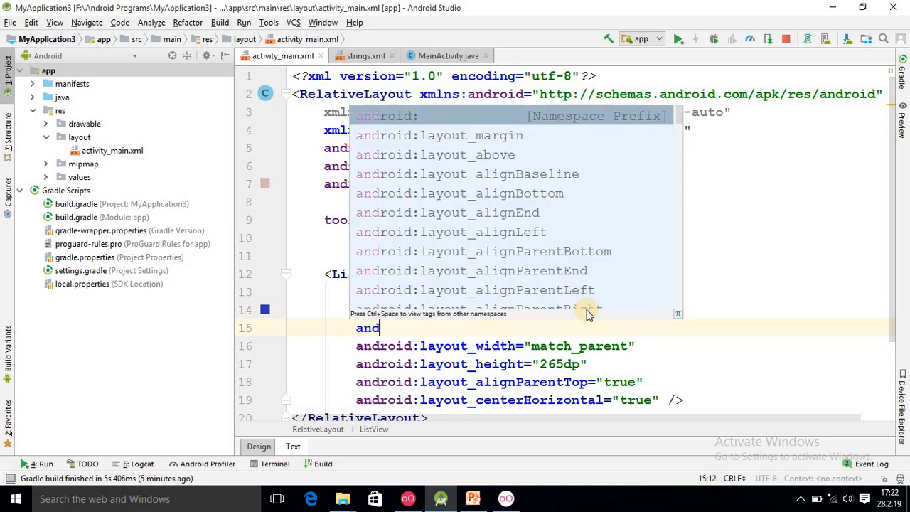
type("divider=\"#")
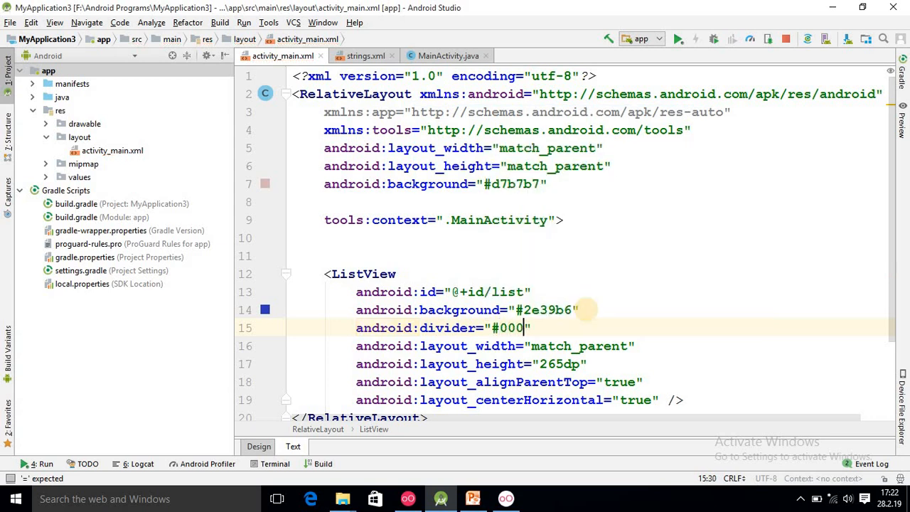
type("000")
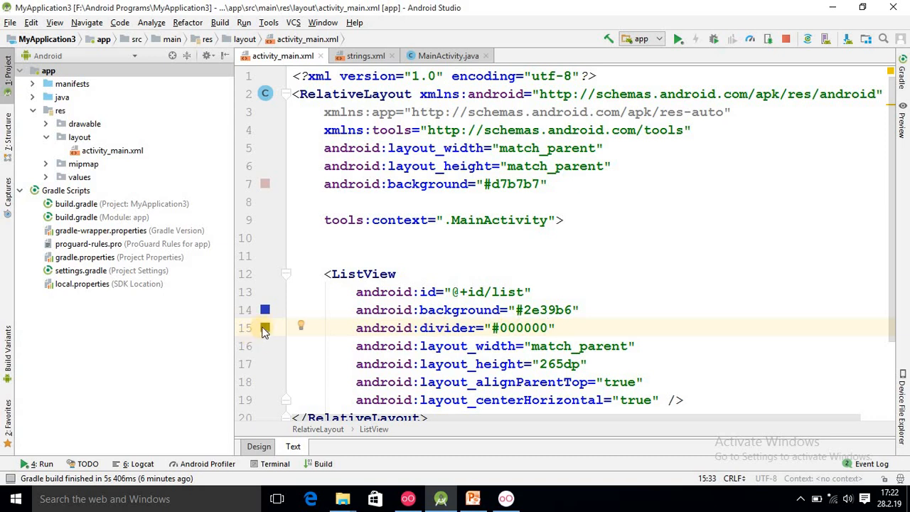
left_click(264, 327)
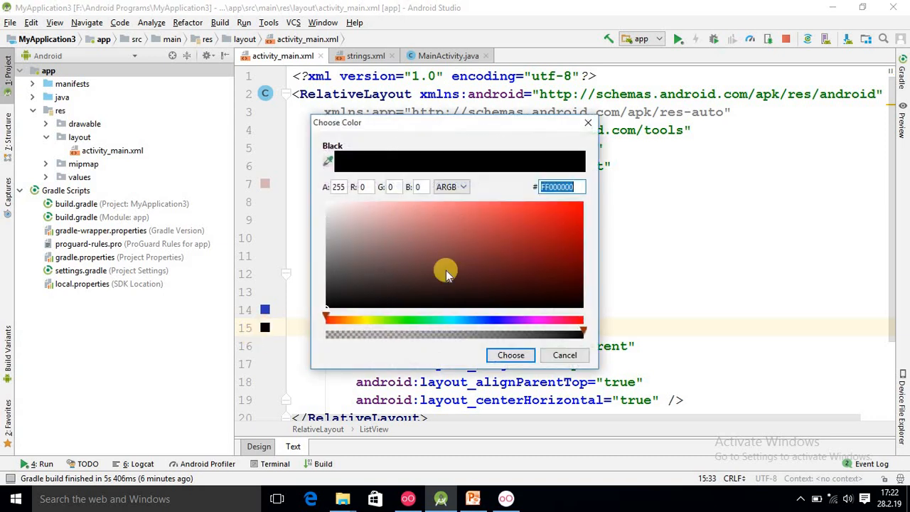
left_click(531, 292)
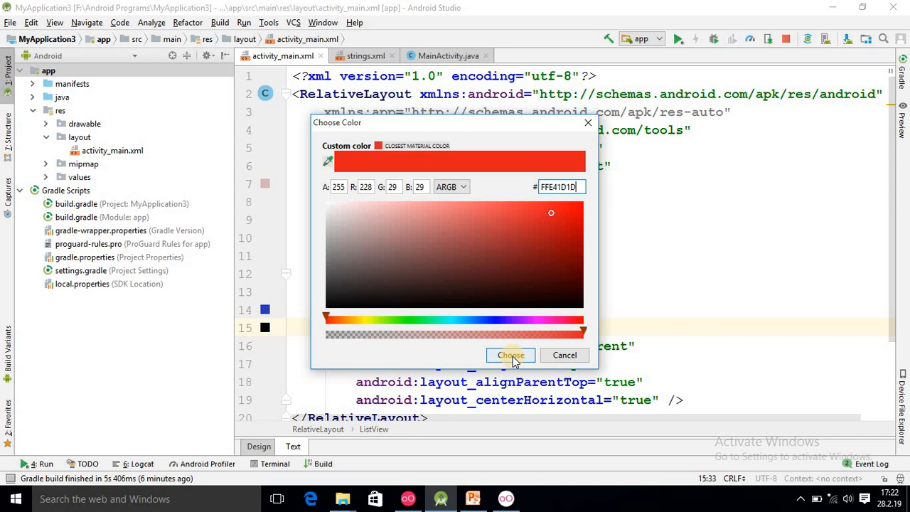
left_click(510, 355)
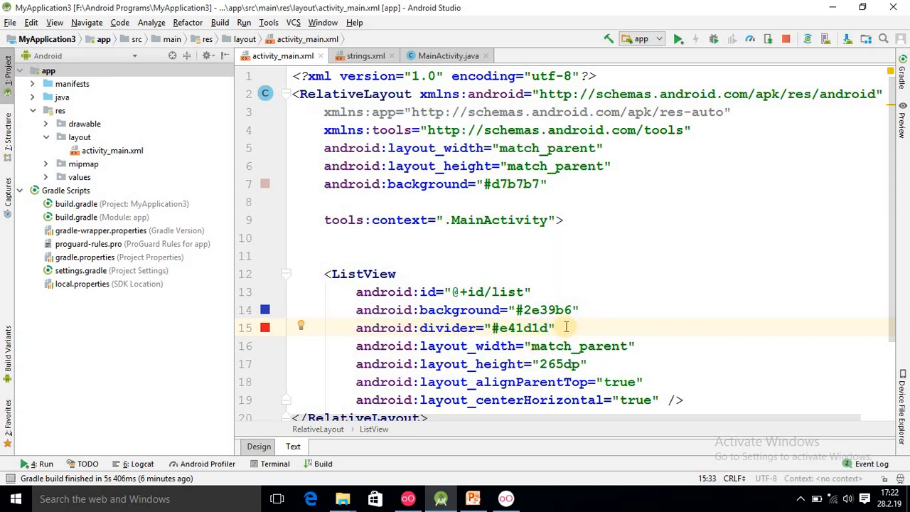
- Add android:dividerHeight set to 5sp
type("a")
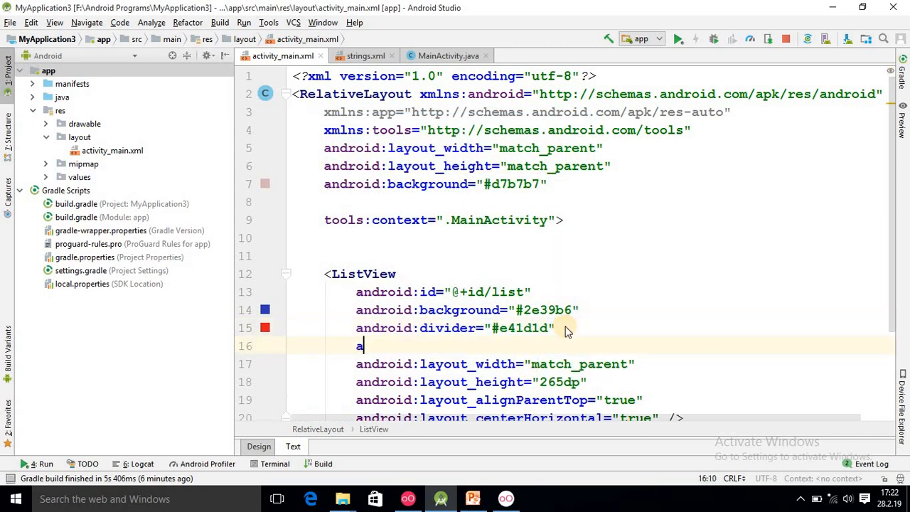
type("ndroid:")
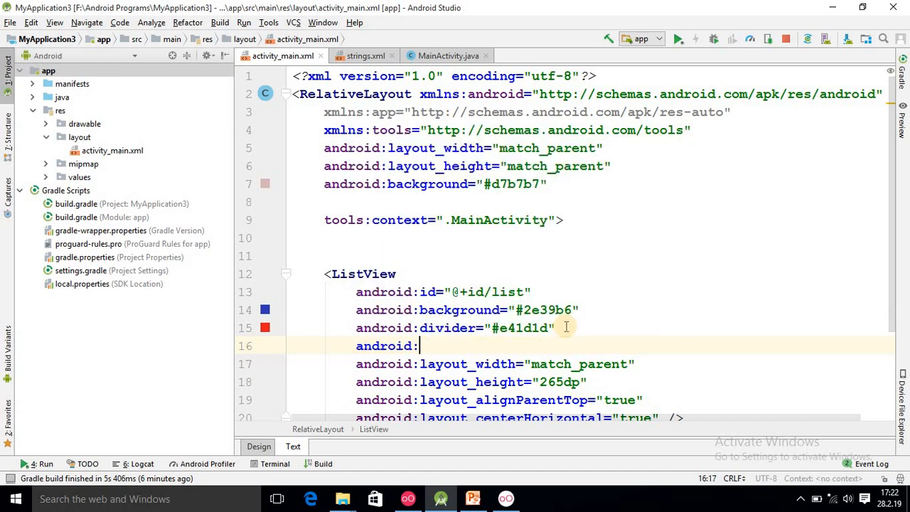
type("dividerHeight=\"")
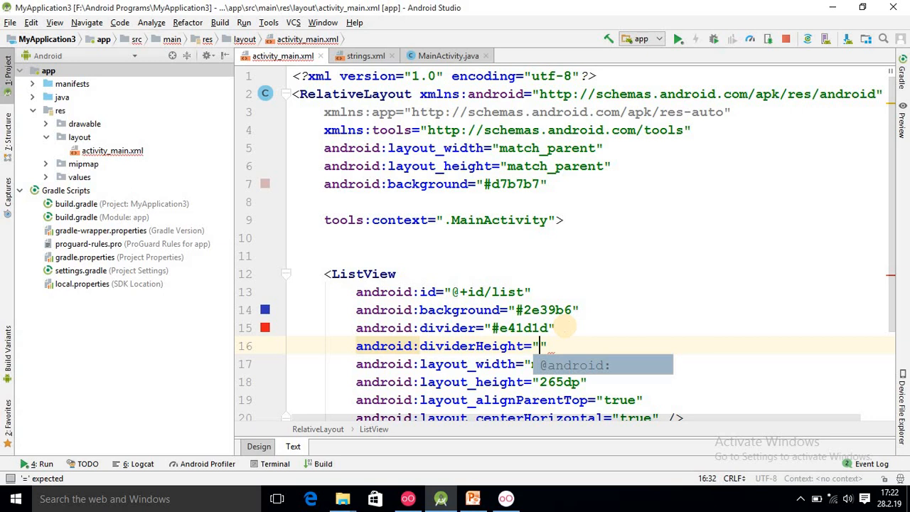
type("5sp")
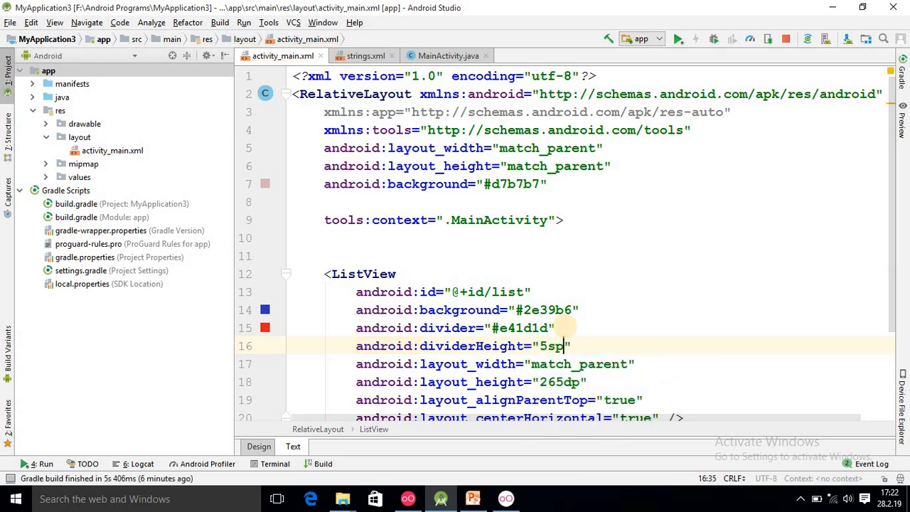
- Add android:listSelector and set it to teal #48e6c9 via the colour chooser
type("android:")
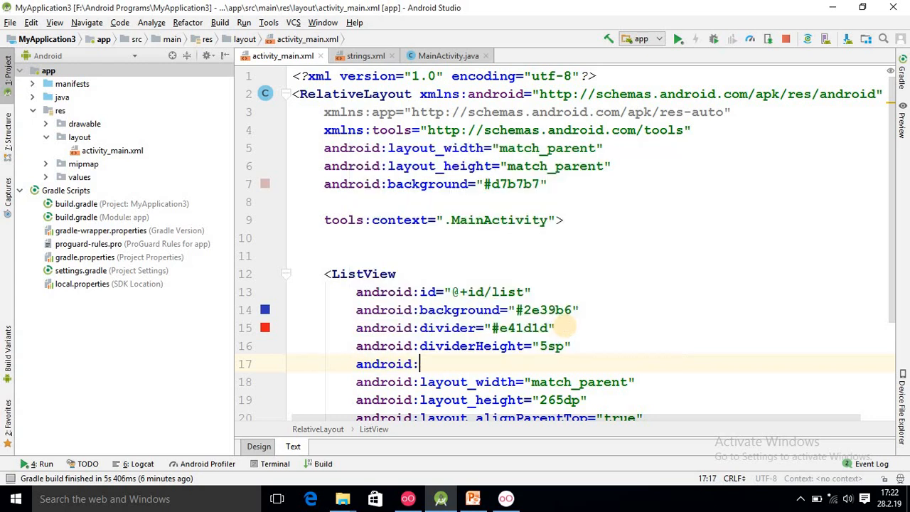
type("li")
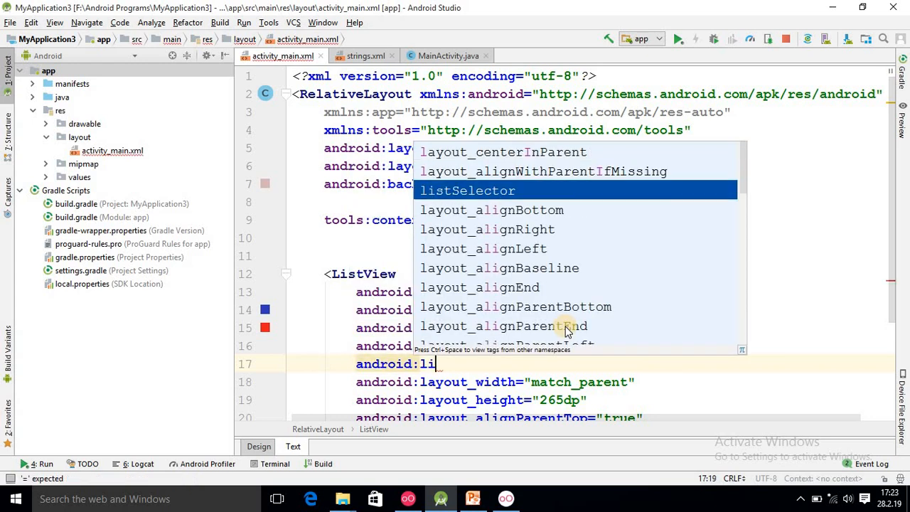
left_click(466, 190)
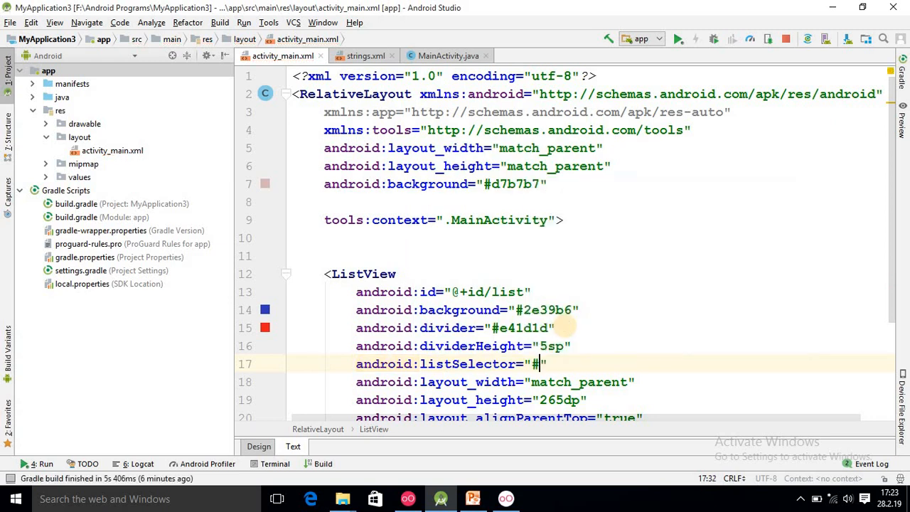
type("000000")
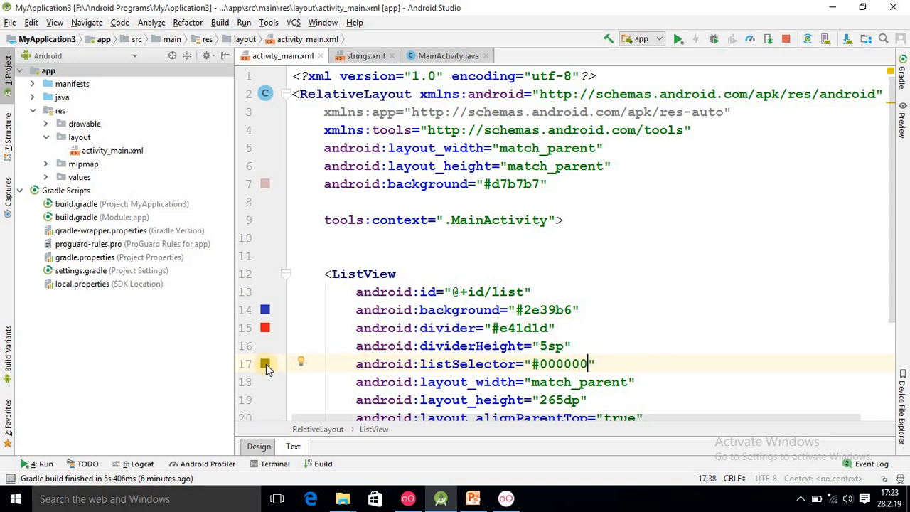
left_click(264, 364)
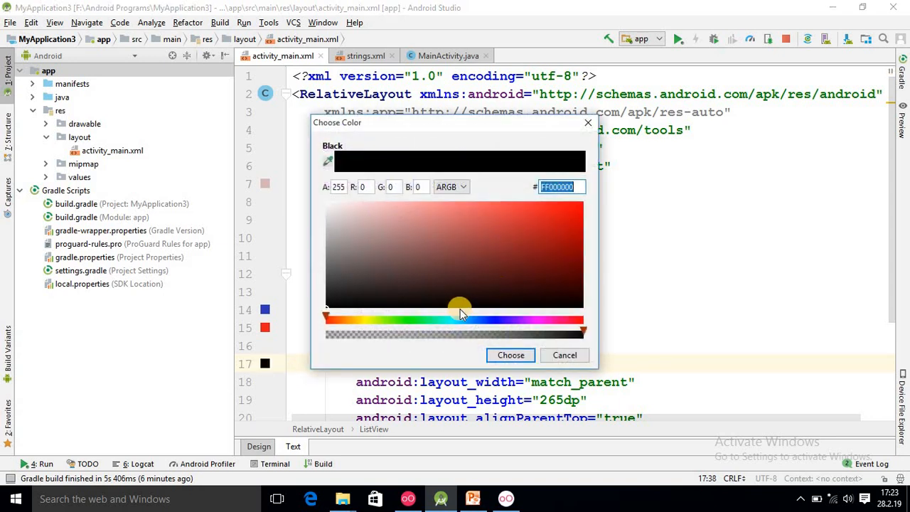
left_click_drag(458, 315, 446, 316)
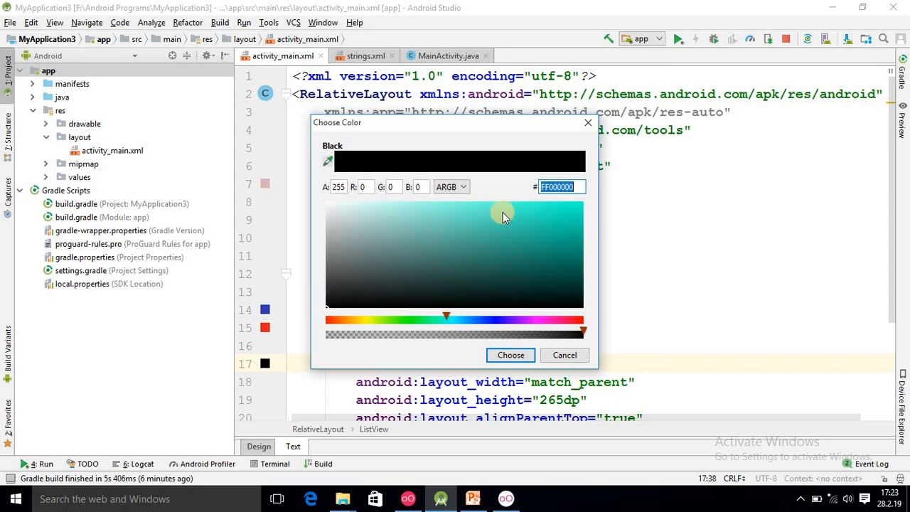
left_click(503, 212)
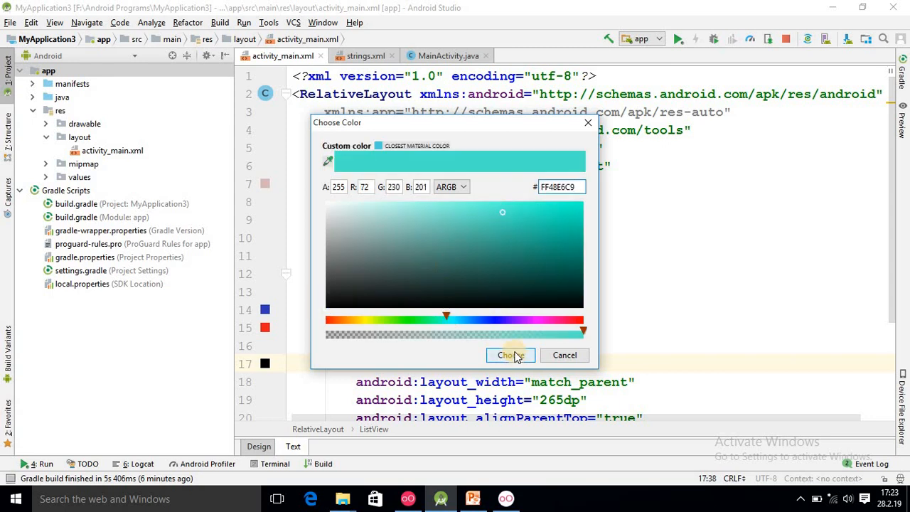
left_click(509, 356)
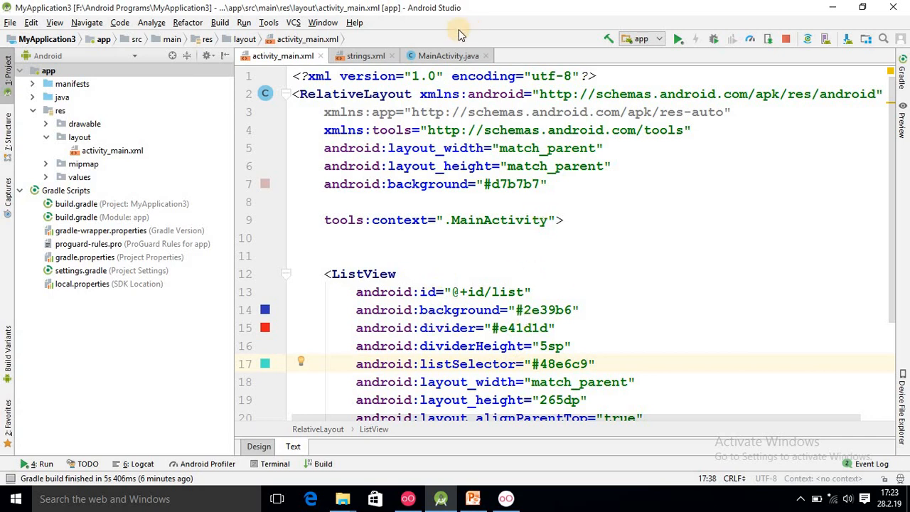
- In MainActivity.java declare ListView l and start a String[] country array
left_click(448, 55)
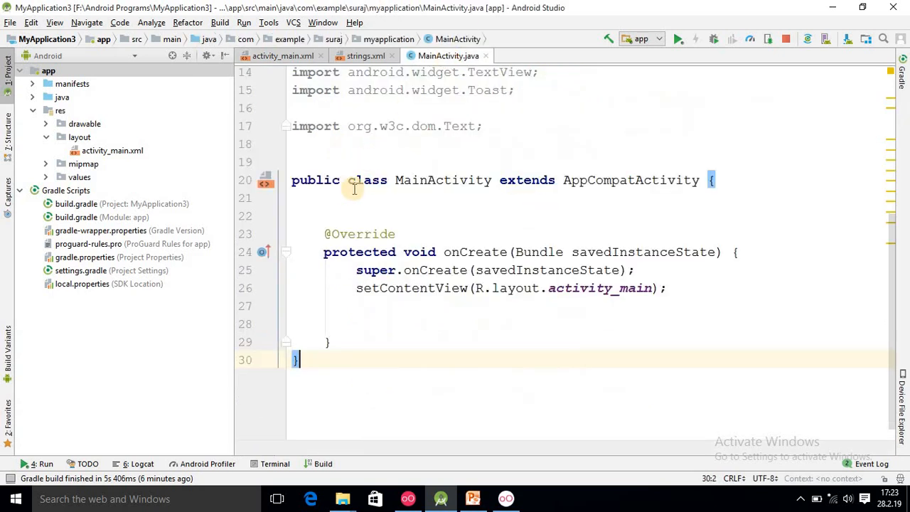
type("Li")
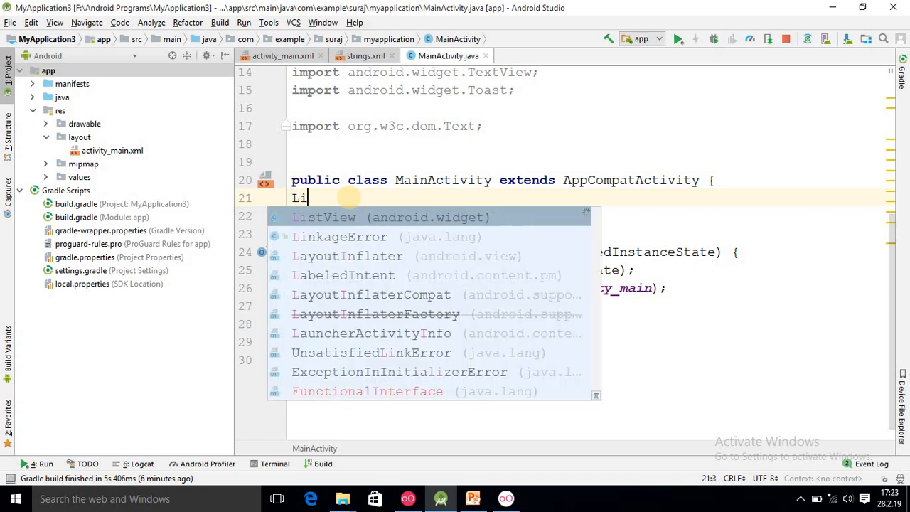
type("stView l")
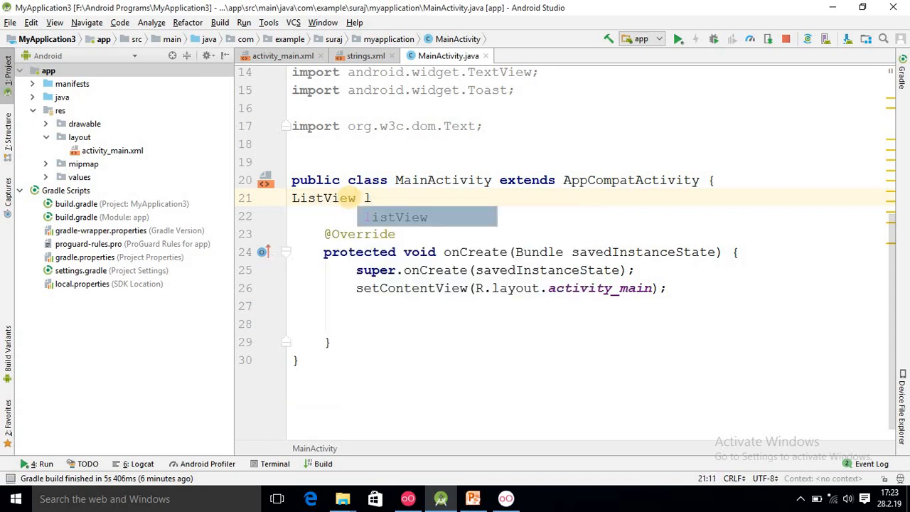
type("String")
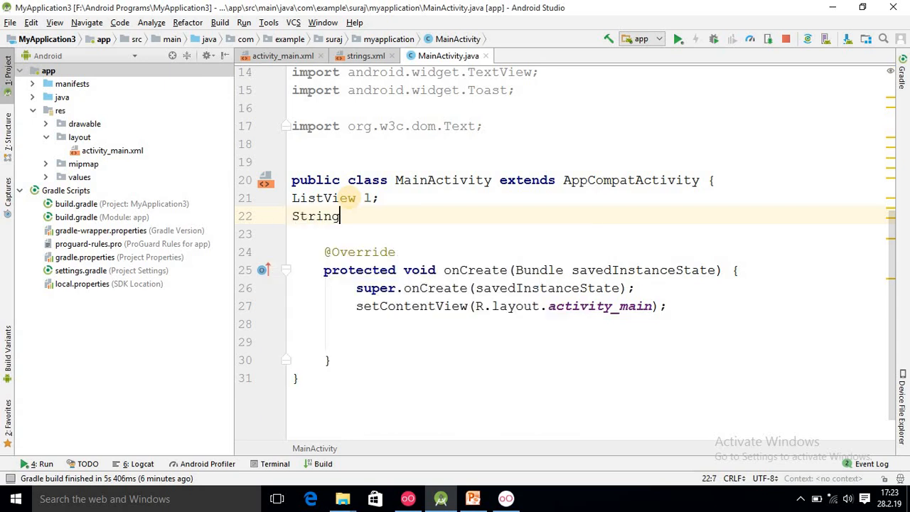
type("[]")
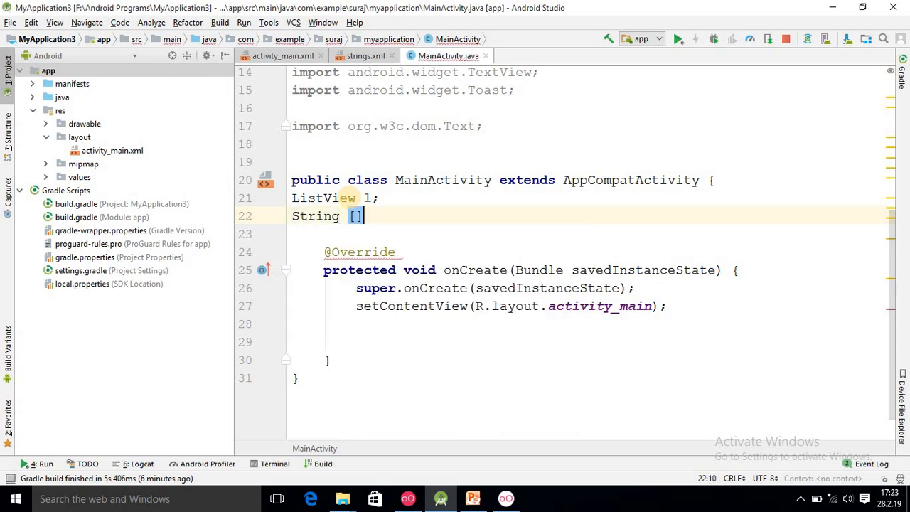
type("country=")
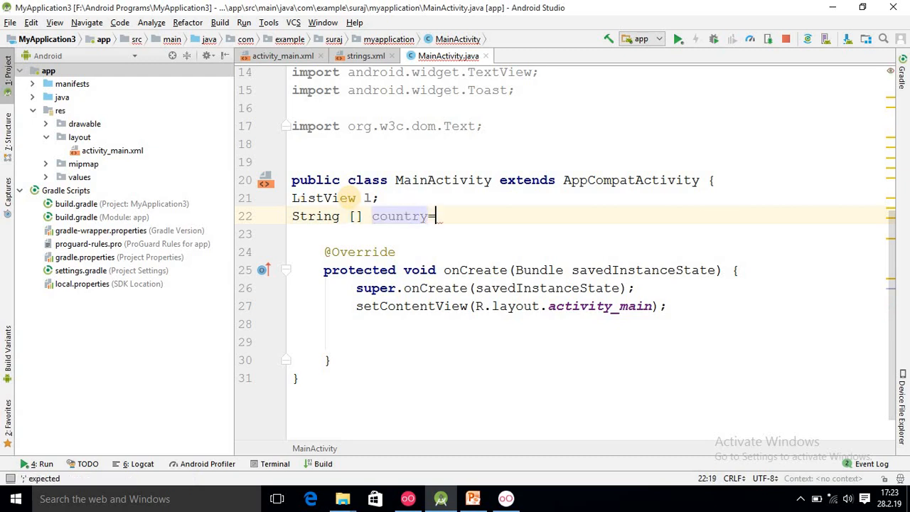
type("{\"")
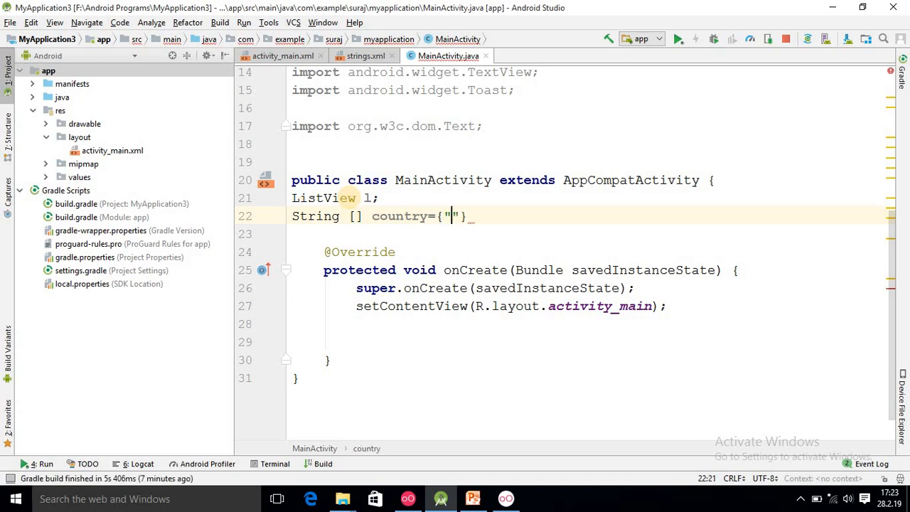
- Fill the country array with "India", "China", "Japan", "England"
type("Ind")
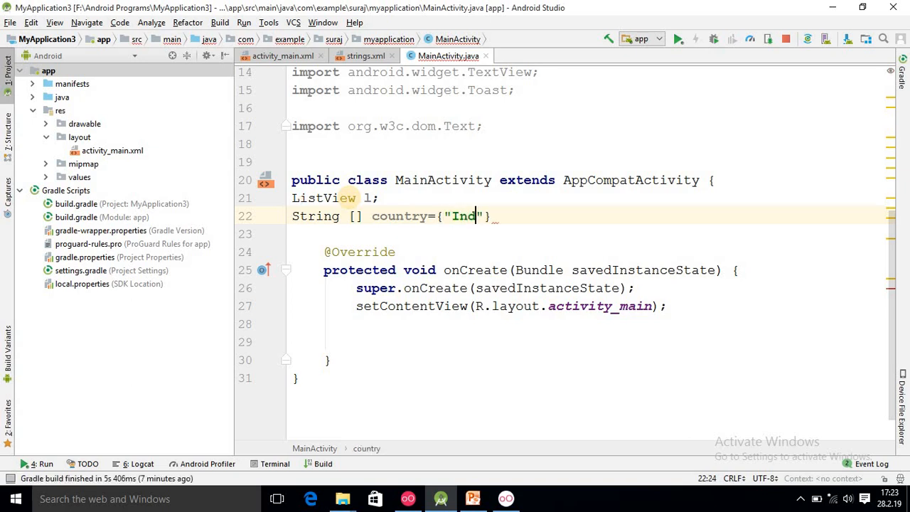
type("ia")
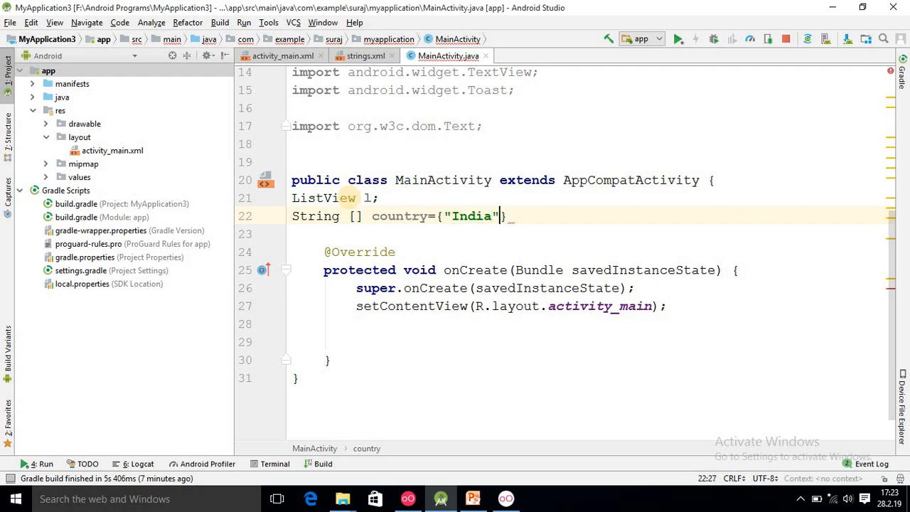
type(",\"\"")
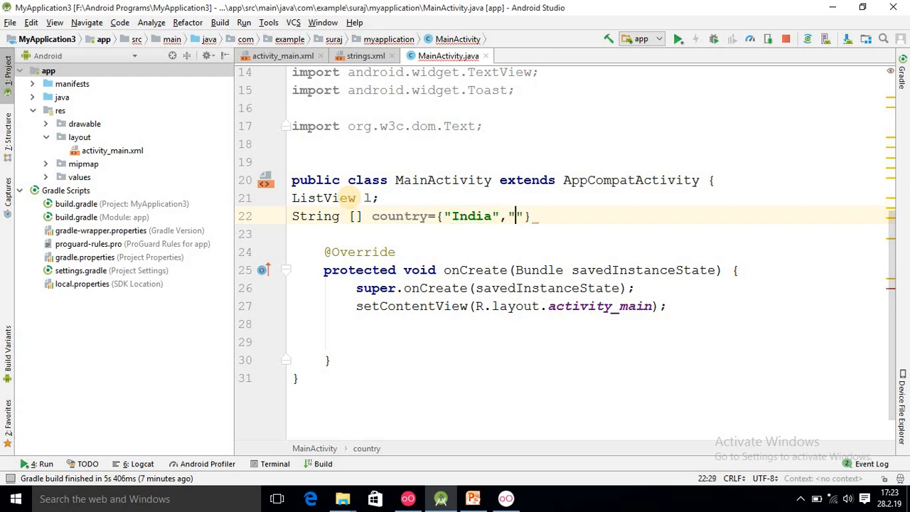
type("Chin")
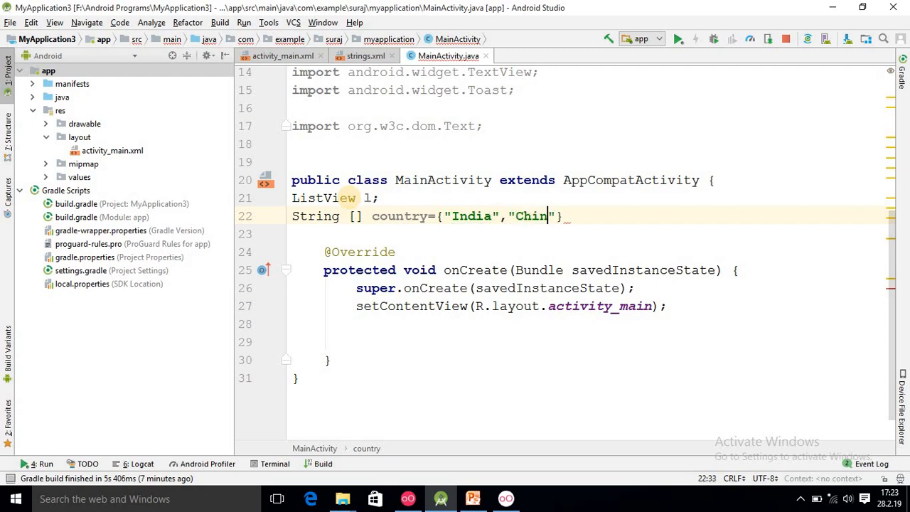
type("a\",")
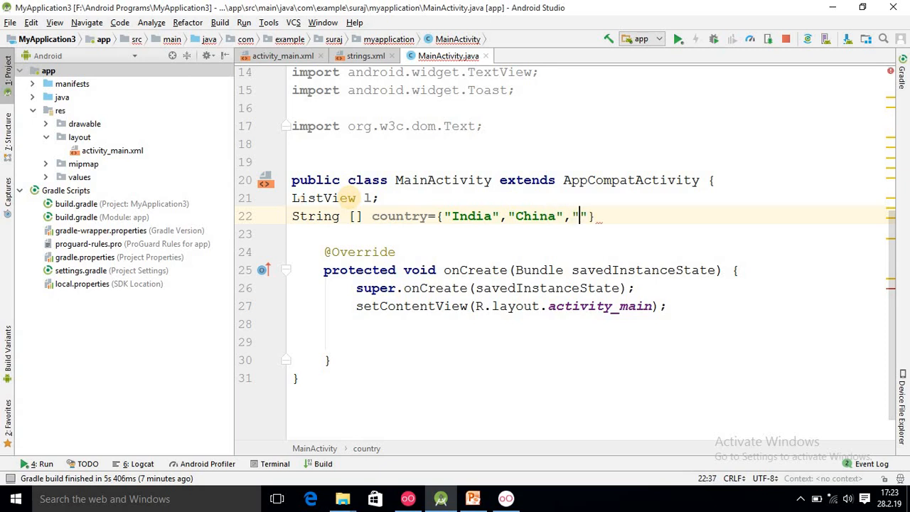
type("Japan\",")
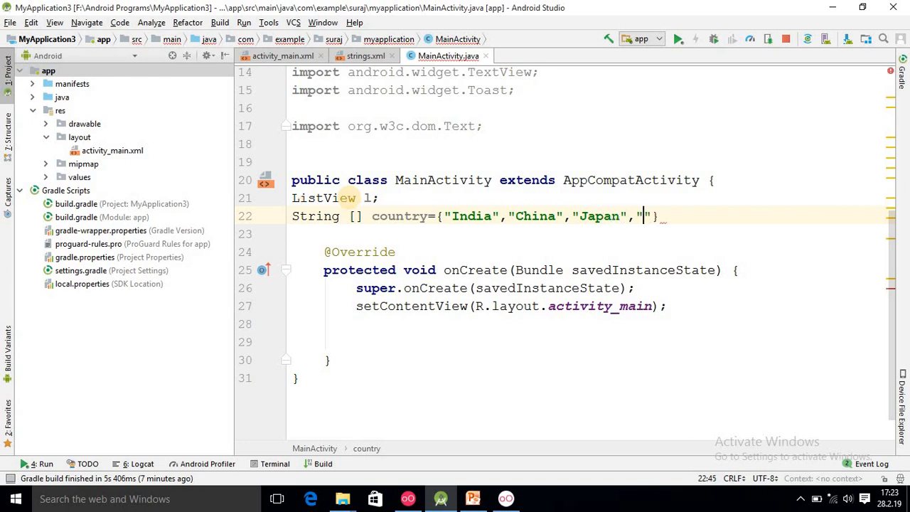
type("Eng")
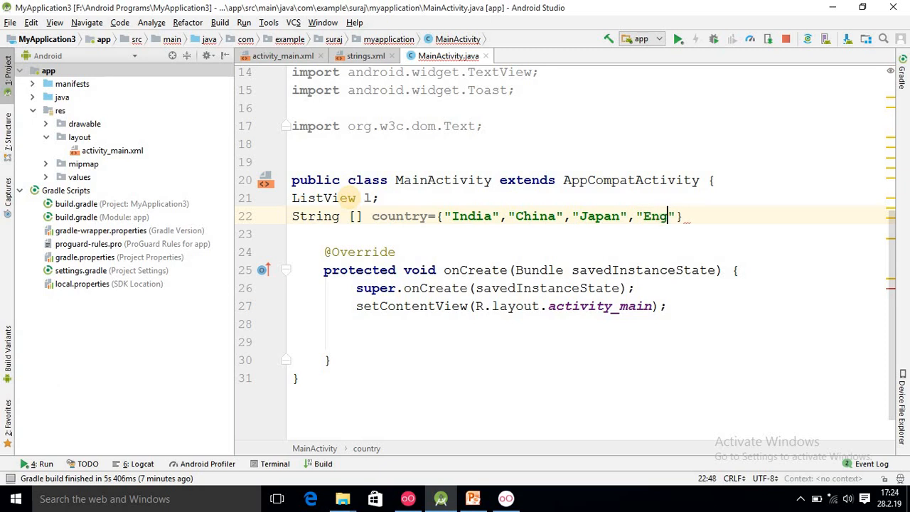
type("lan")
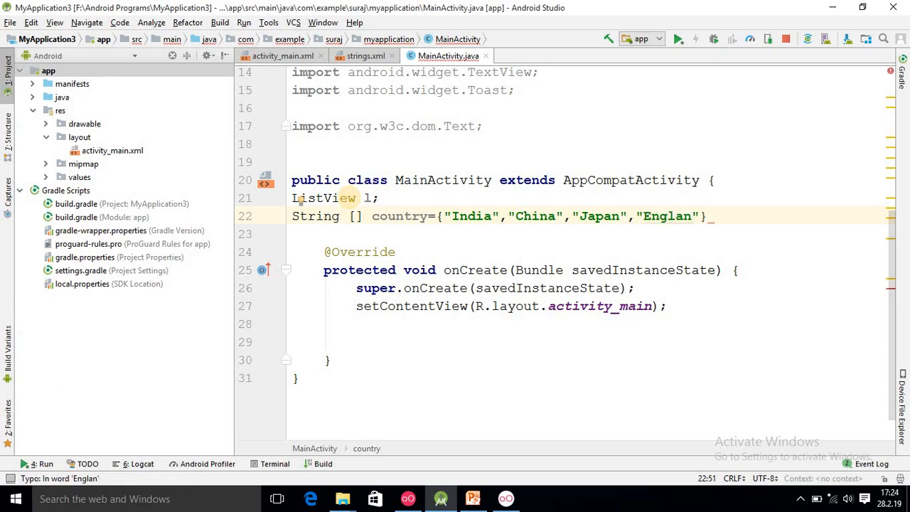
type("d")
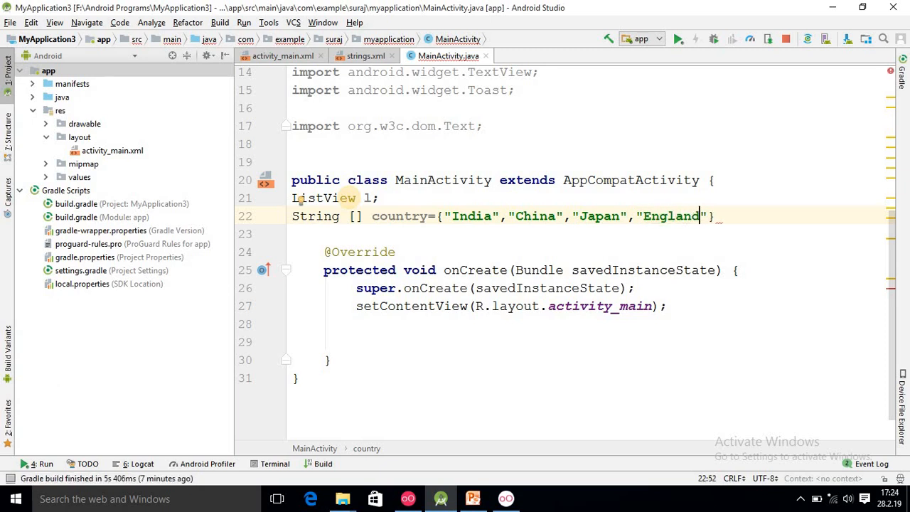
type("}")
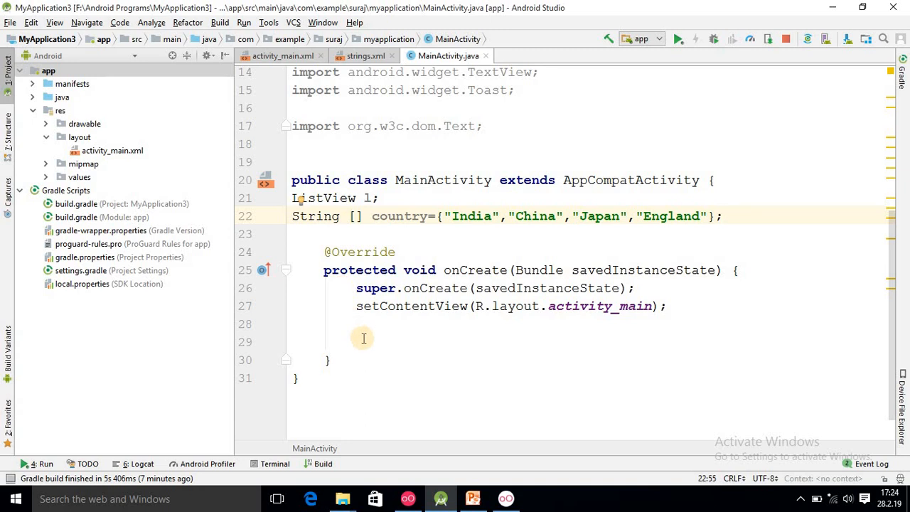
- In onCreate, bind l to the list view with findViewById
left_click(363, 341)
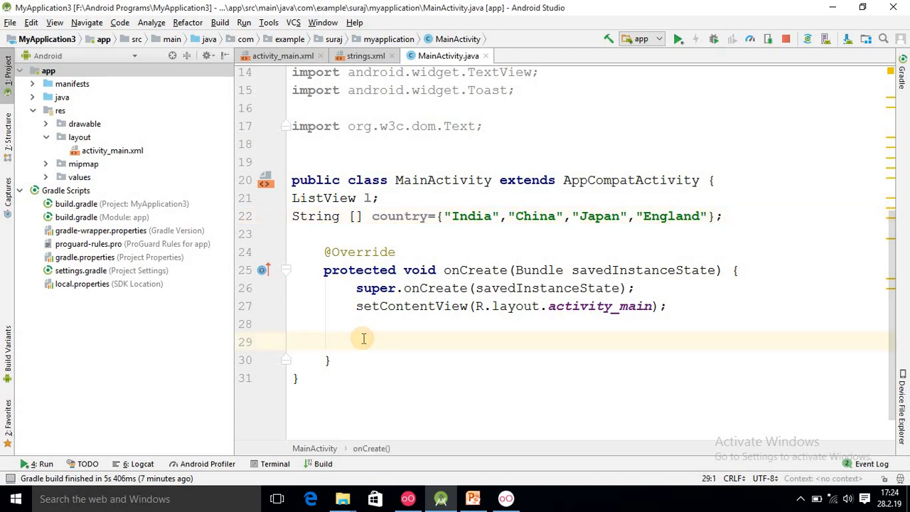
type("l=(")
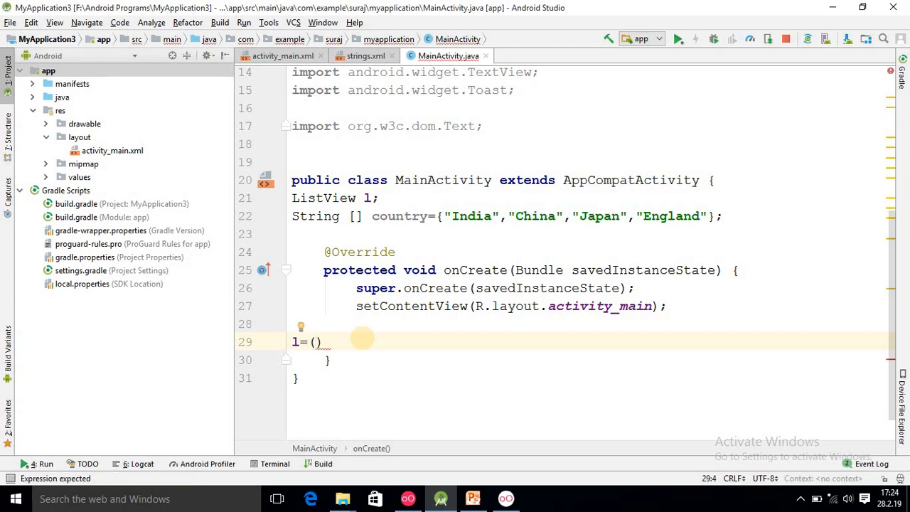
type("ListView")
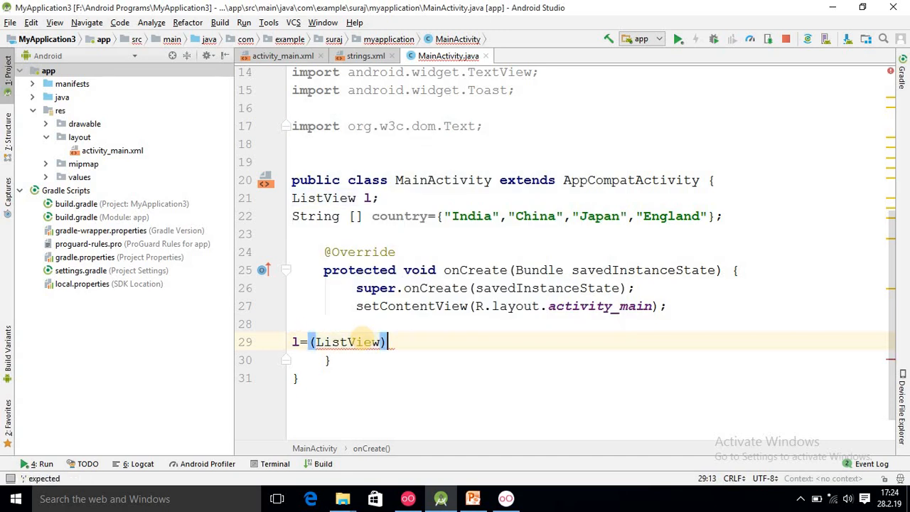
type("findViewById(R.id")
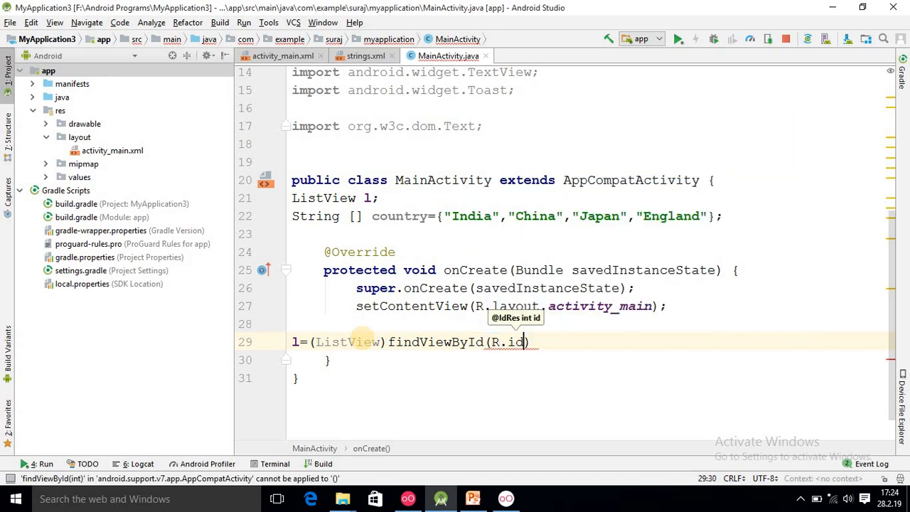
type("list")
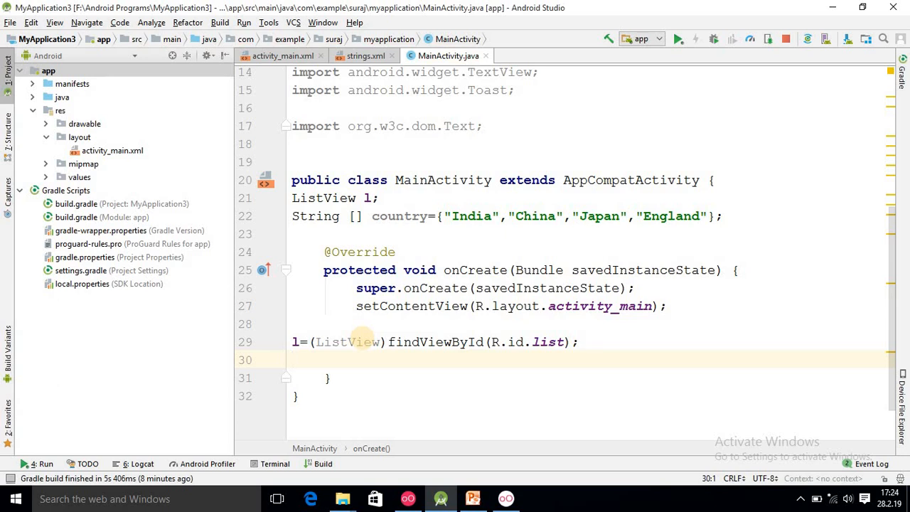
- Create an ArrayAdapter(this, android.R.layout.simple_list_item_1, country) and set it on l
type("A")
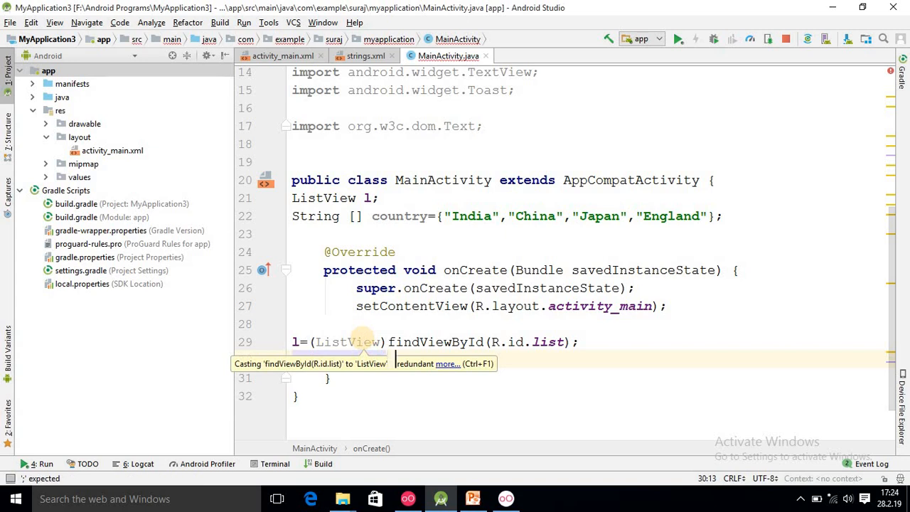
type("ArrayAdapter adapter=")
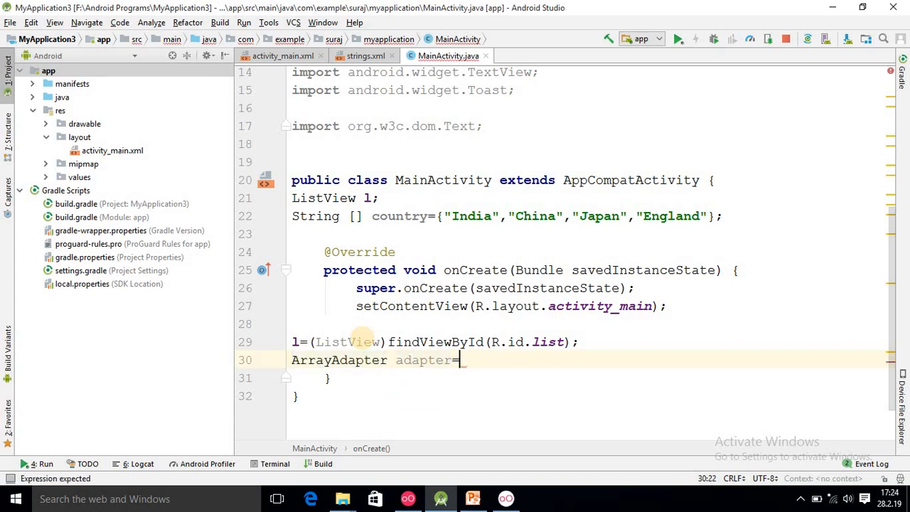
type("new ArrayAdapter(")
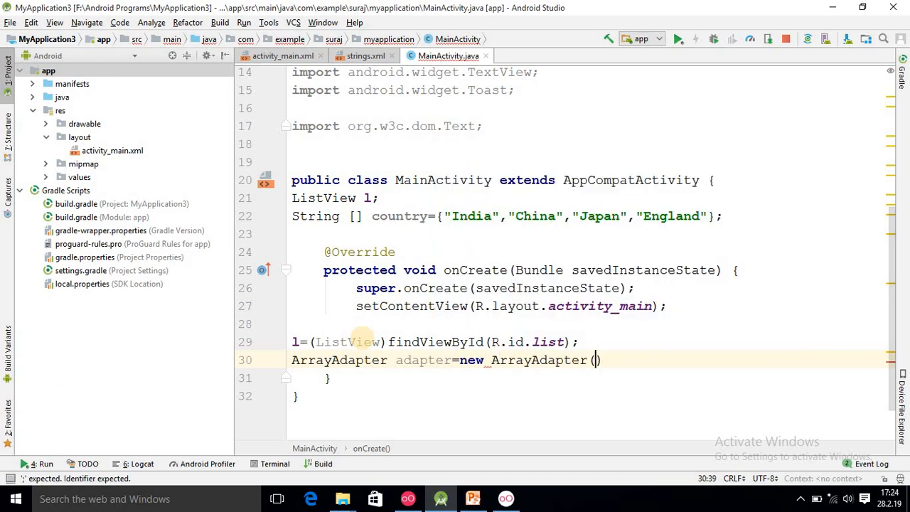
type("this,")
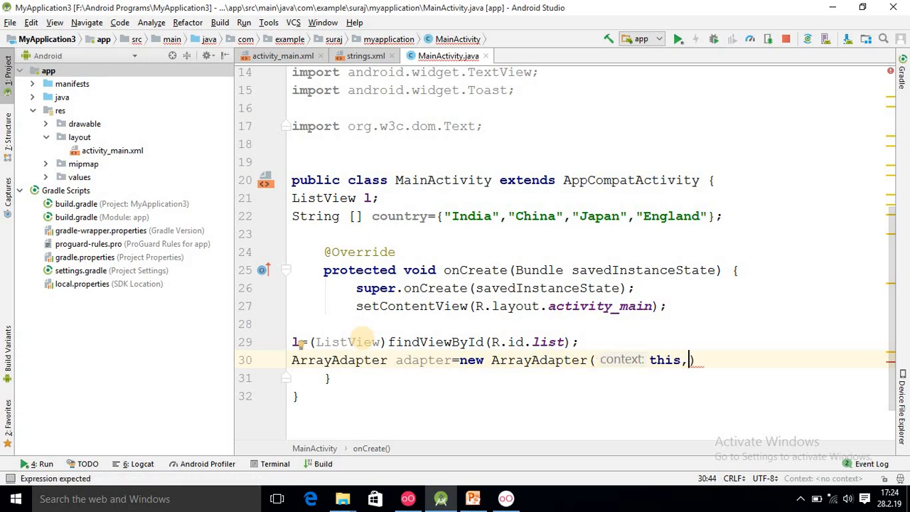
type("android")
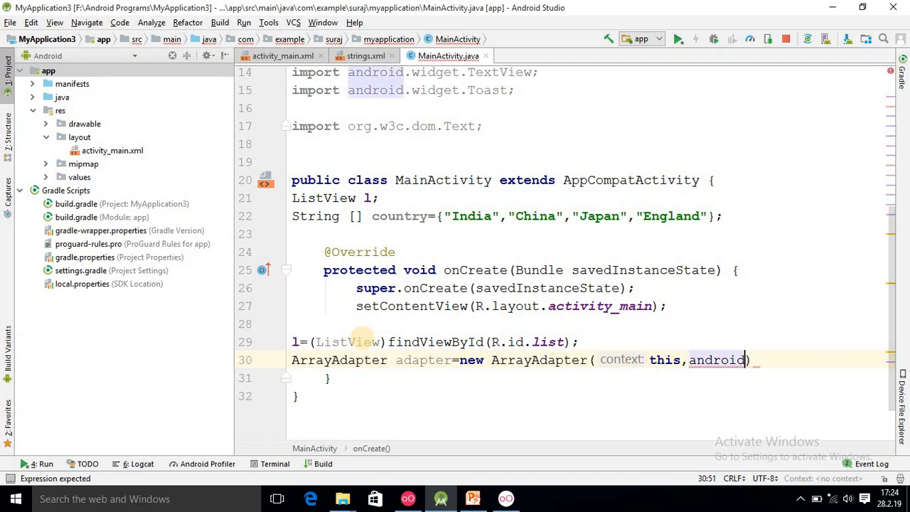
type(".R")
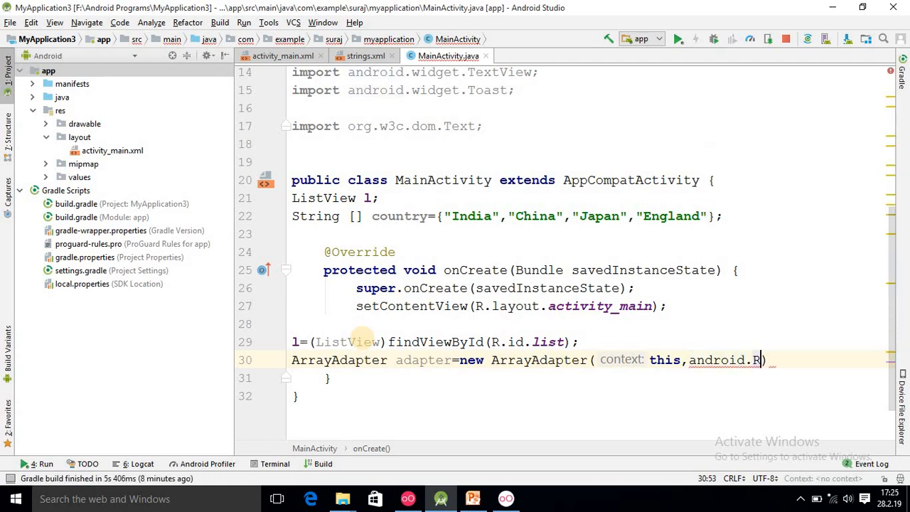
type(".layout.simple_list_item_1")
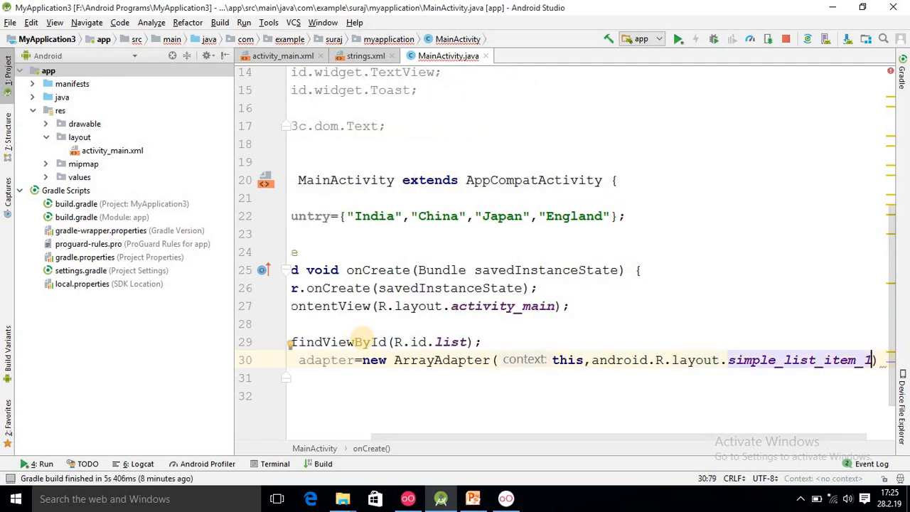
type("cou")
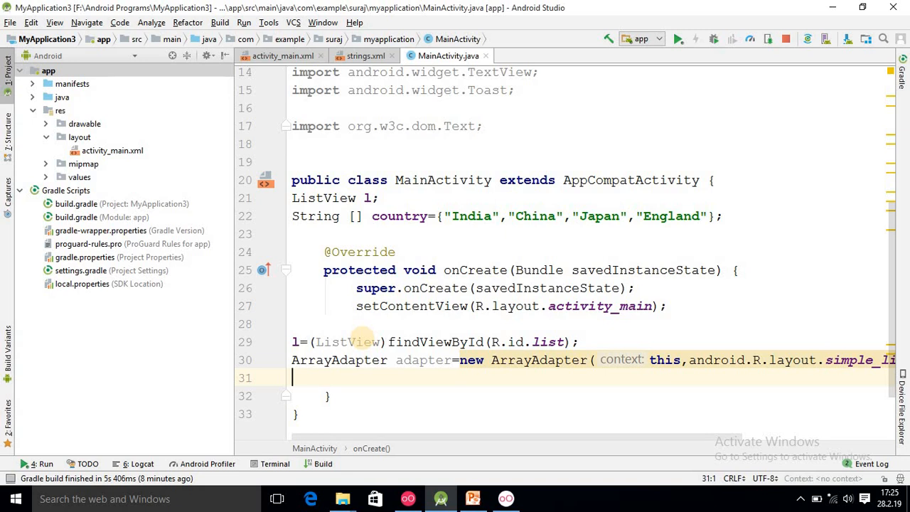
type("l.setAdapter();")
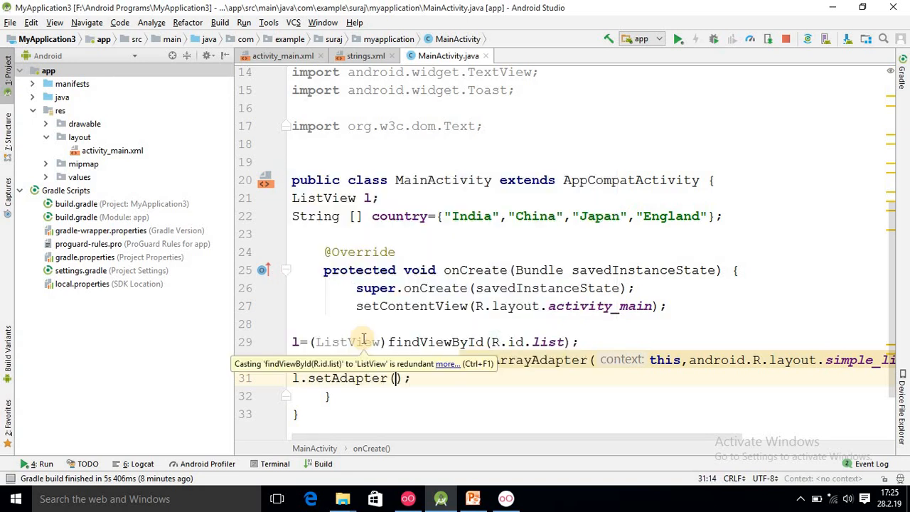
type("adapter")
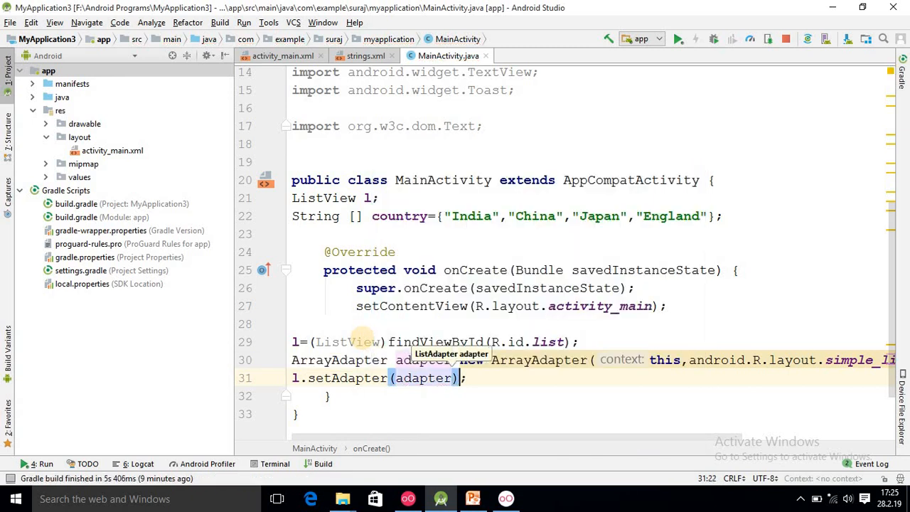
- Register this via l.setOnItemClickListener and generate the OnItemClickListener onItemClick override
key("enter")
type("l.setOnItemClickListener();")
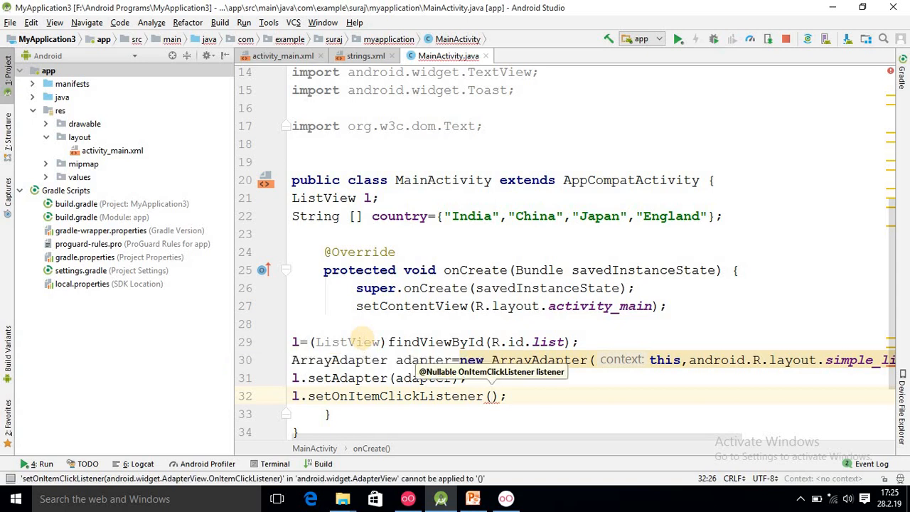
type("this")
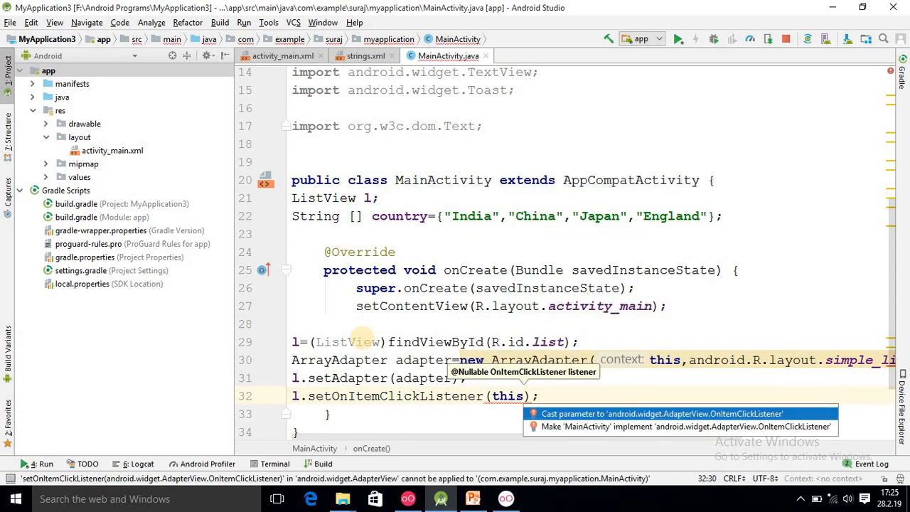
left_click(686, 426)
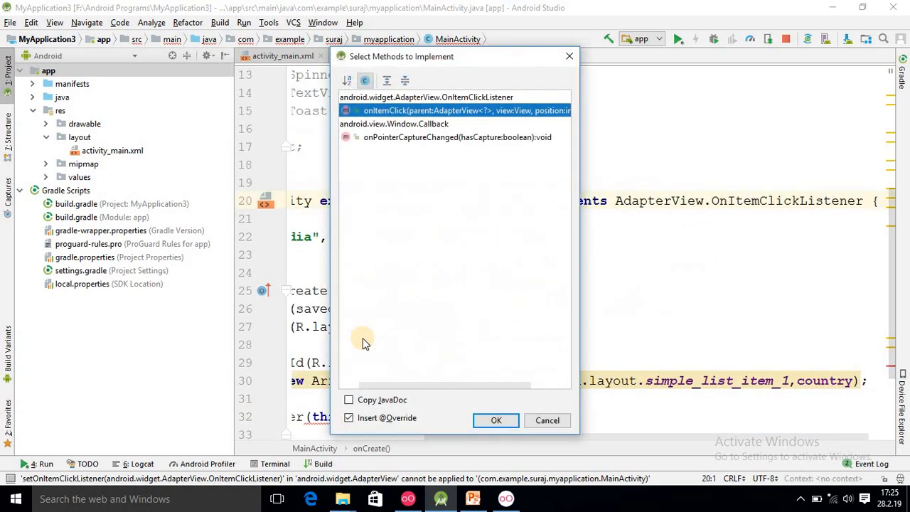
left_click(495, 421)
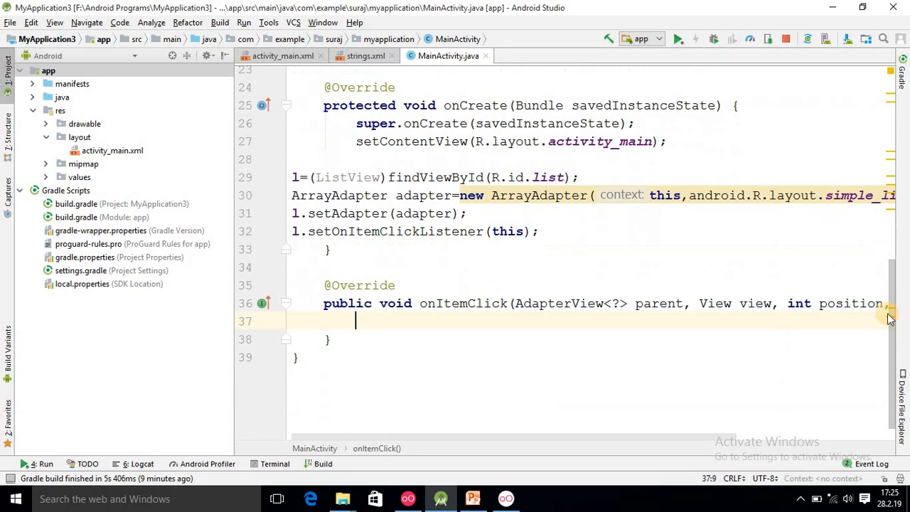
- In onItemClick write TextView my=(TextView) view;
type("T")
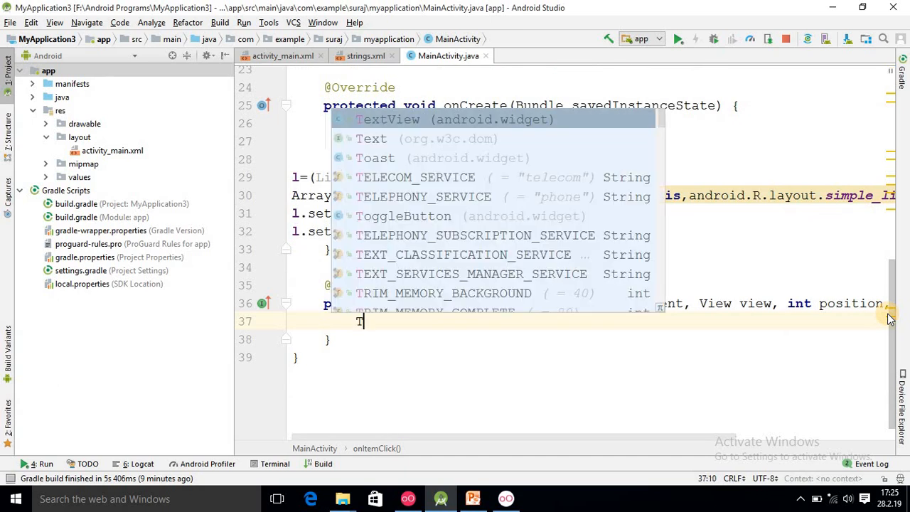
type("extView")
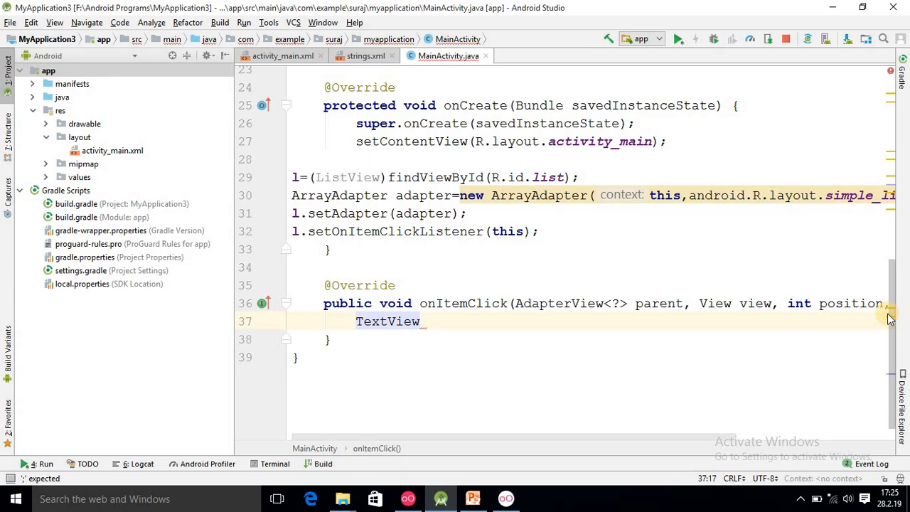
type("my")
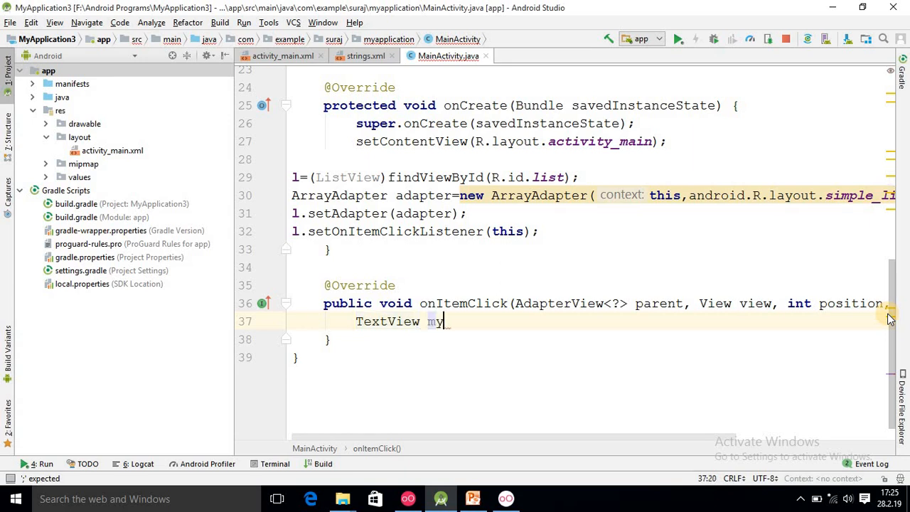
type("=")
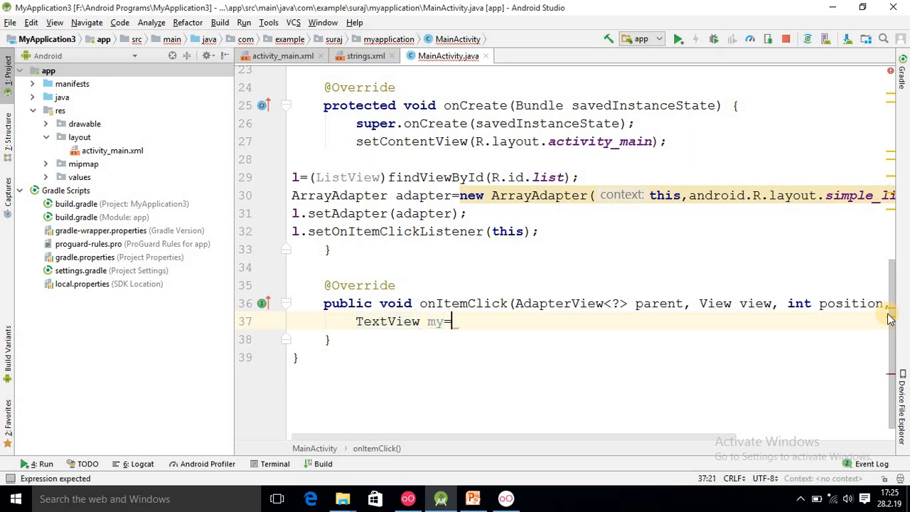
type("(")
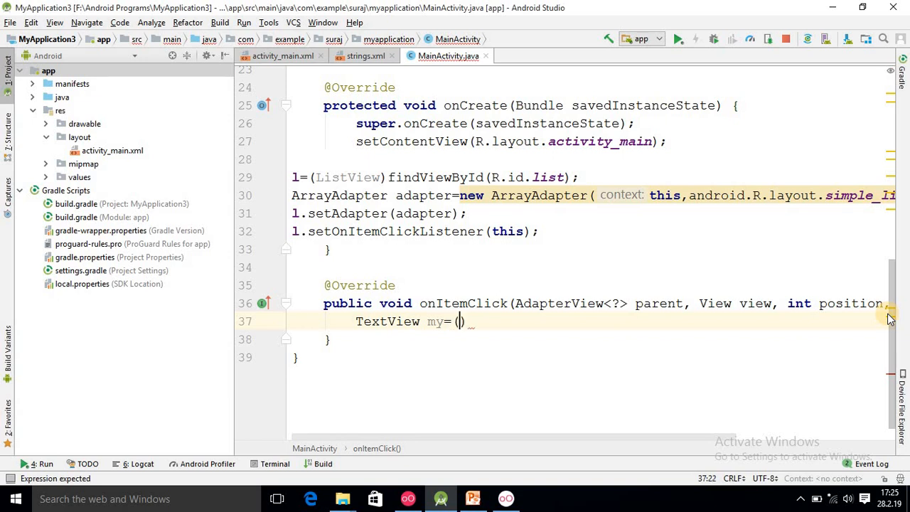
type("(TextView")
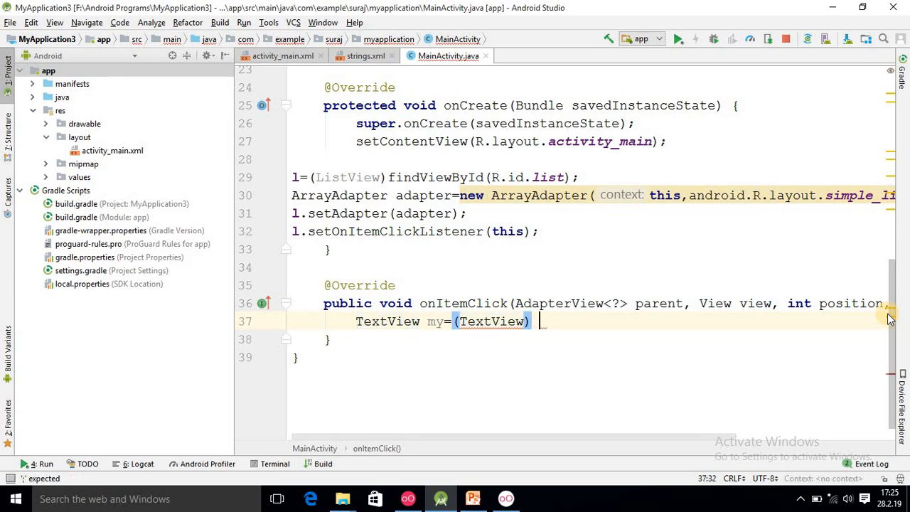
type("view;")
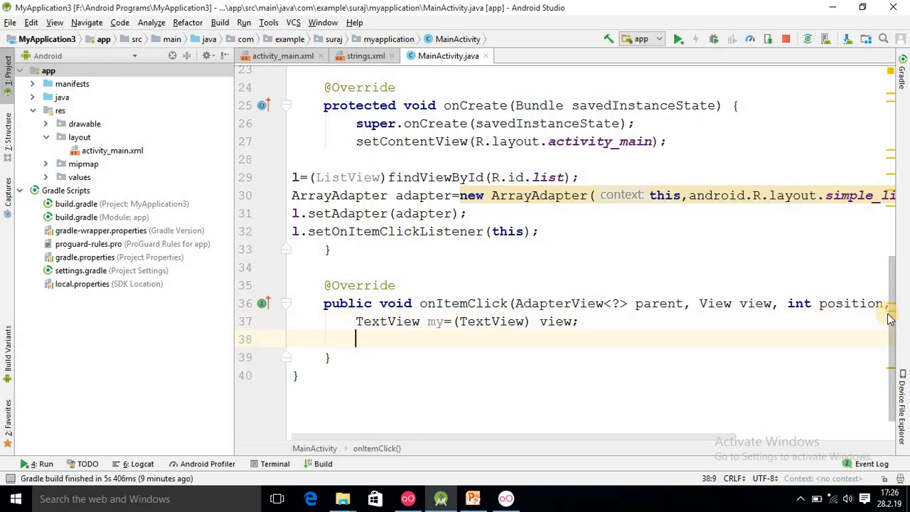
- Show a short Toast reading "You Selected " + my.getText()
type("T")
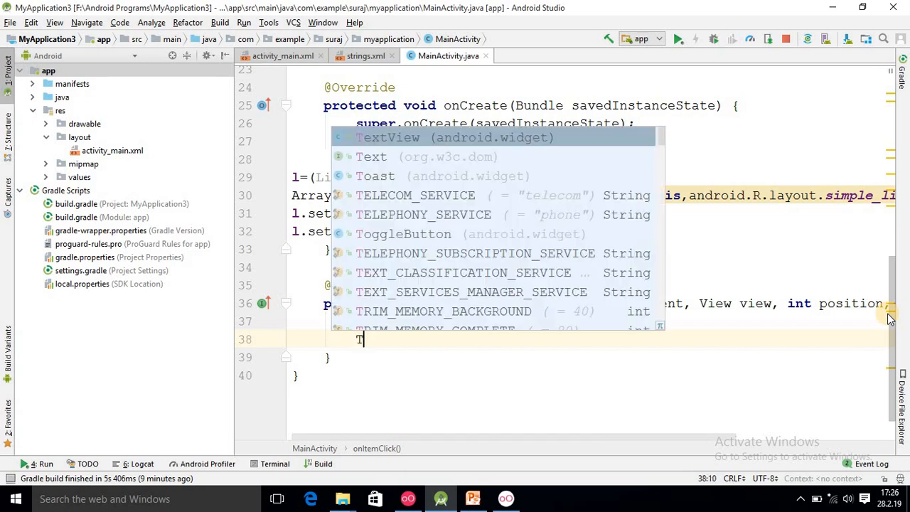
type("oas")
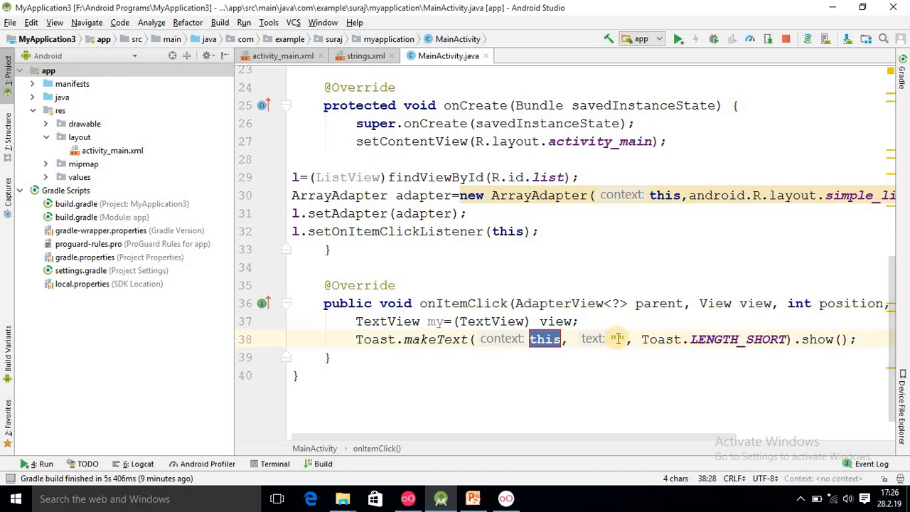
type("y")
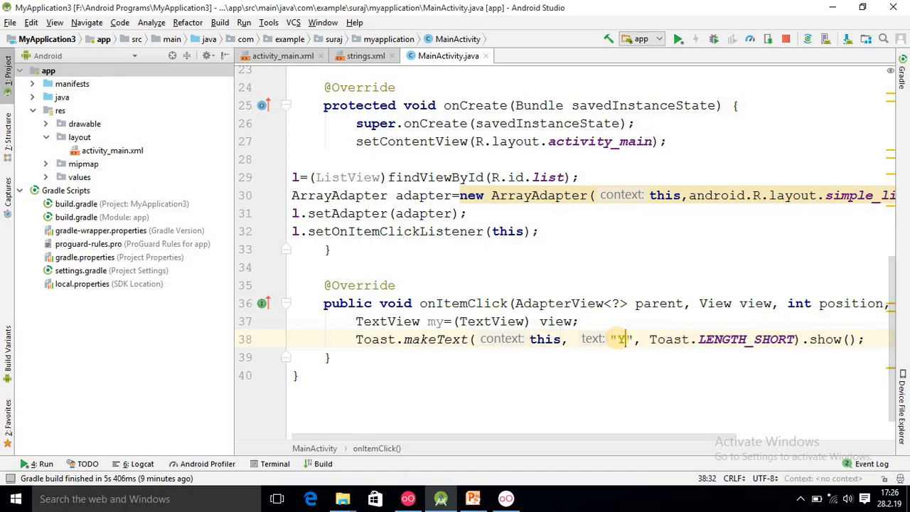
type("ou S")
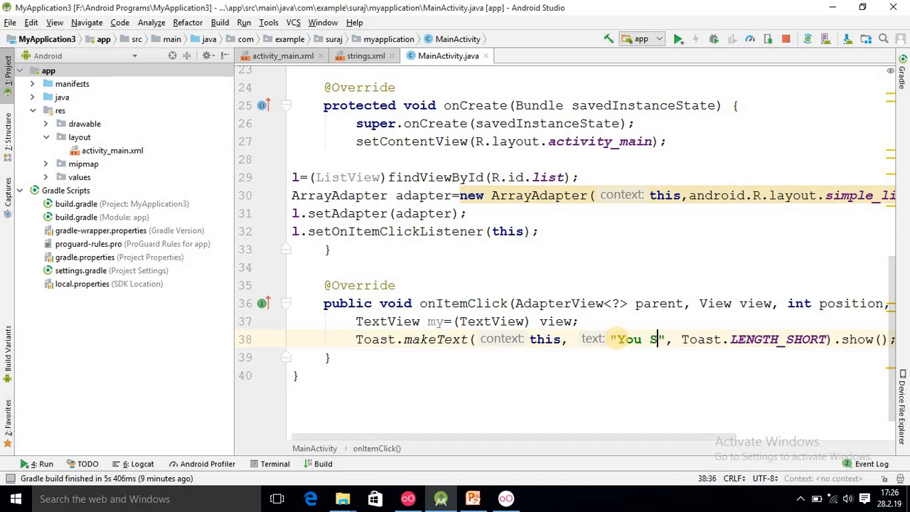
type("elected")
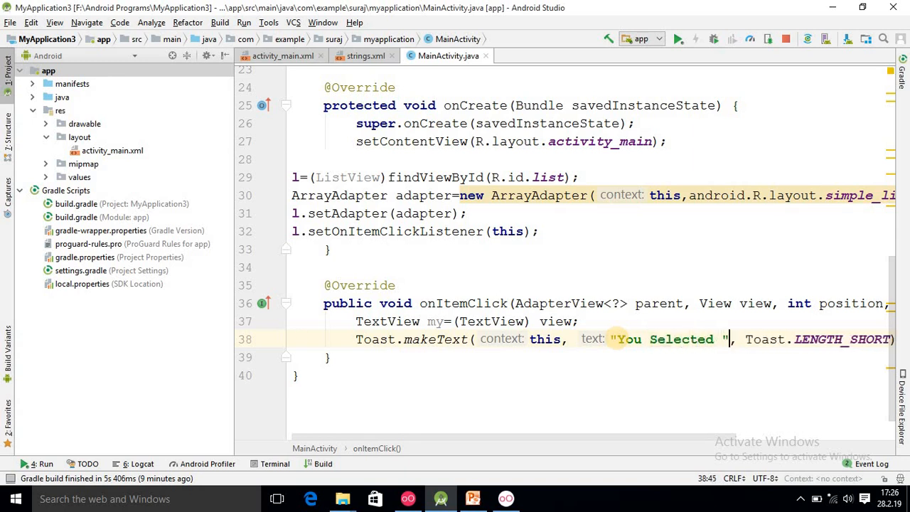
type("+")
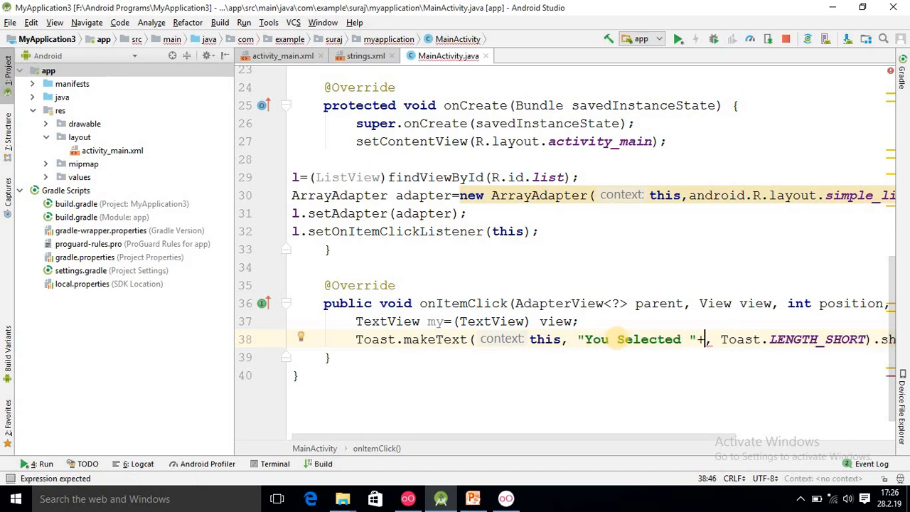
type("my.")
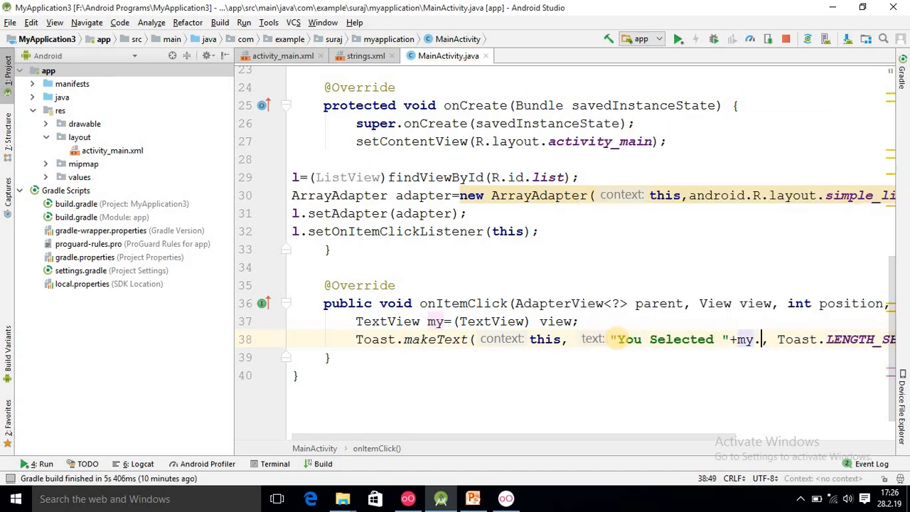
type("getText(")
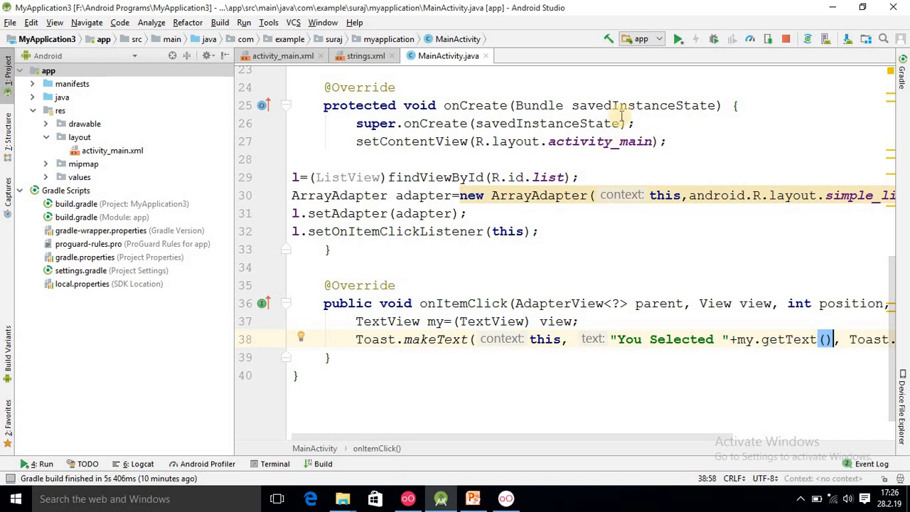
- Run the app on the Genymotion Custom Phone deployment target
left_click(677, 40)
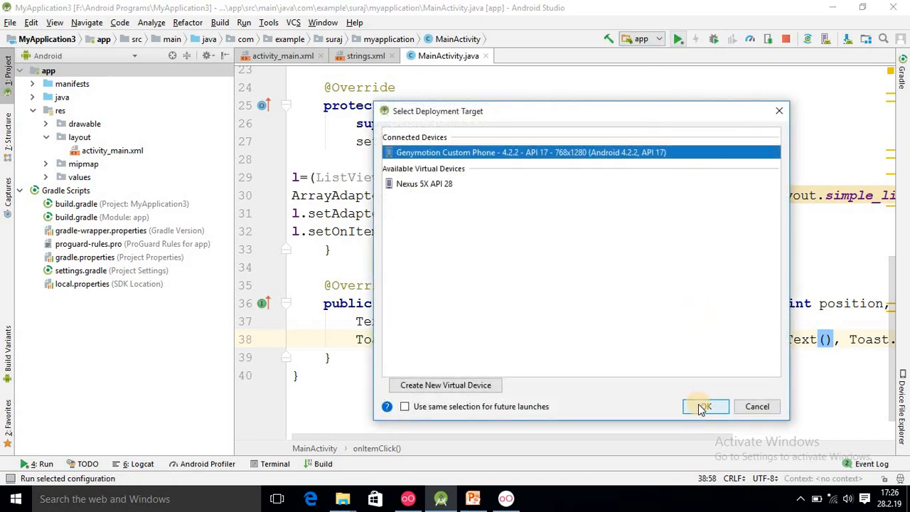
left_click(704, 407)
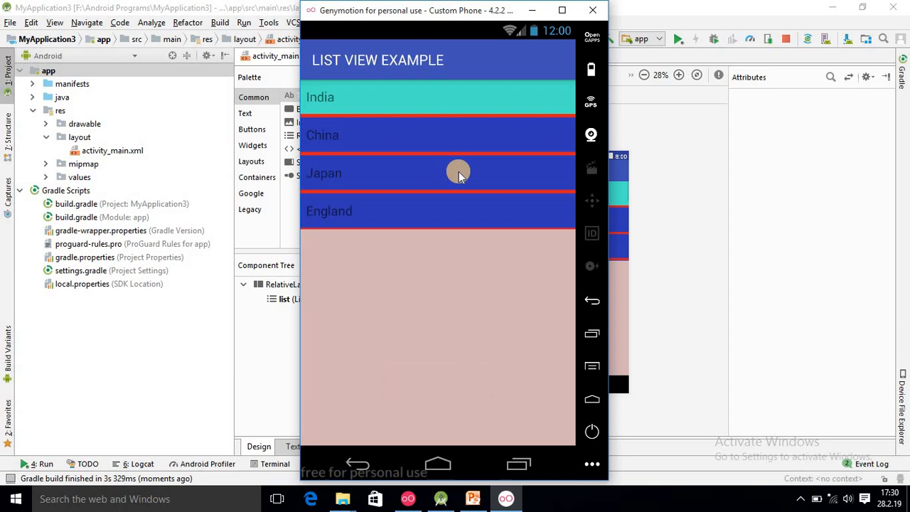
mouse_move(467, 97)
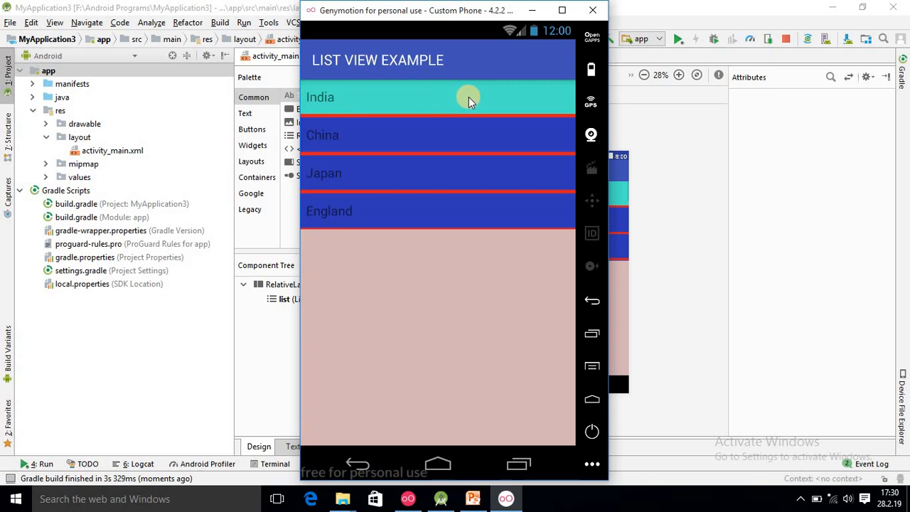
mouse_move(401, 145)
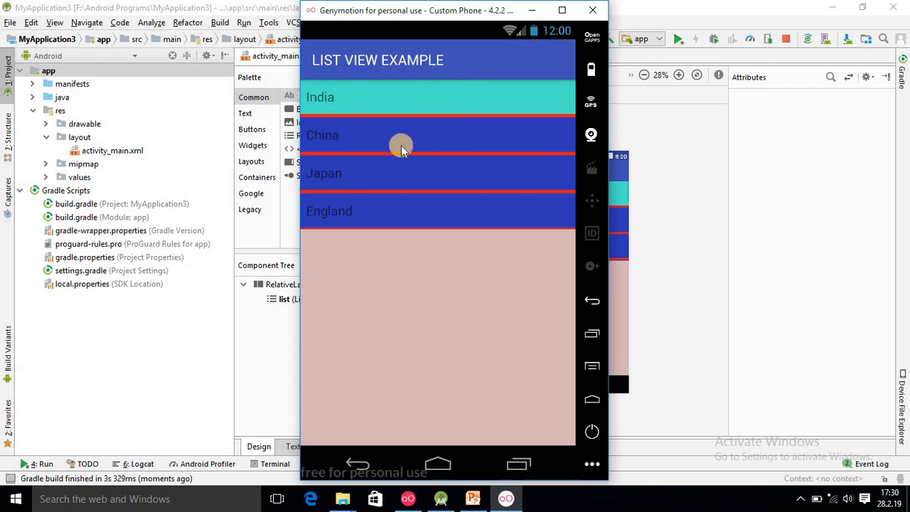